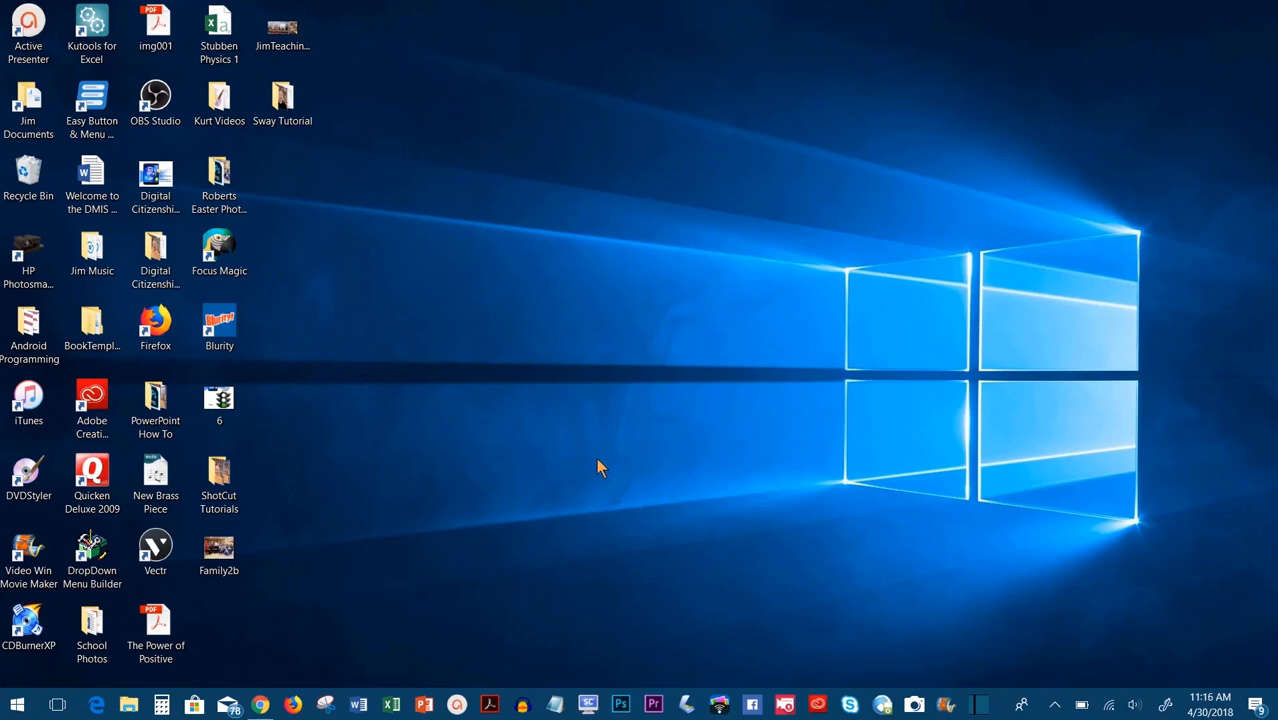
mouse_move(610, 464)
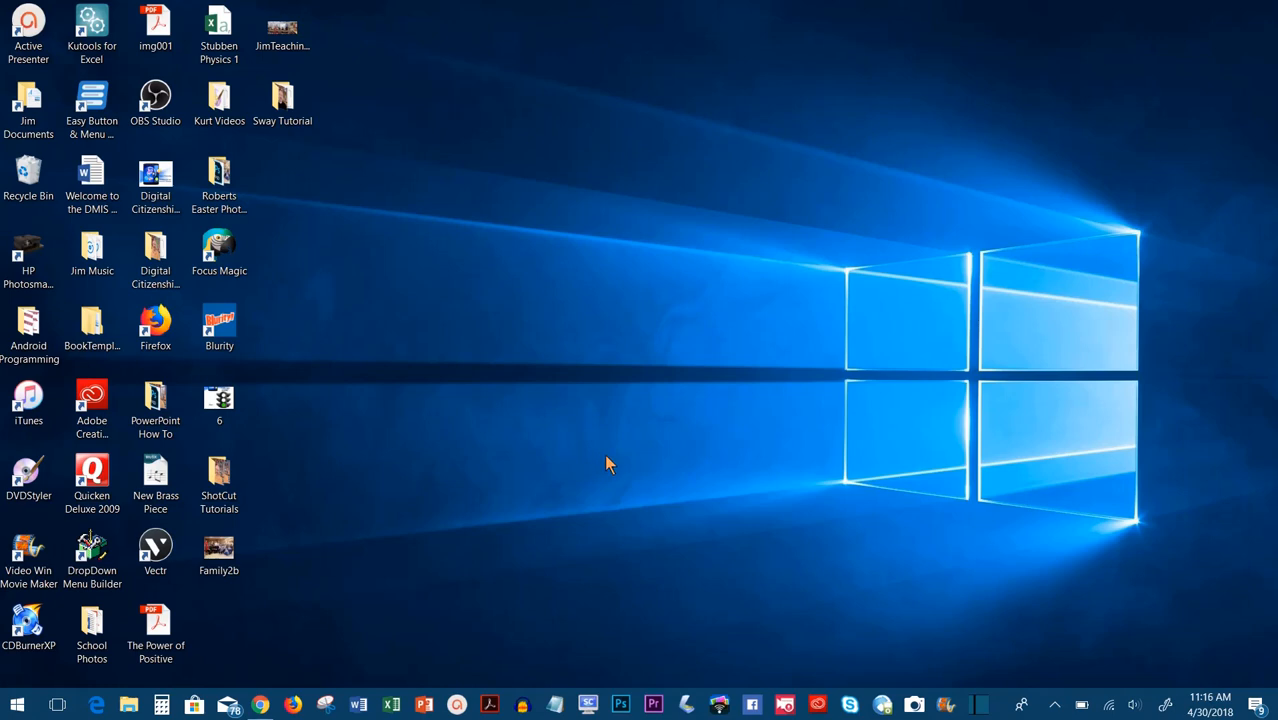
mouse_move(612, 438)
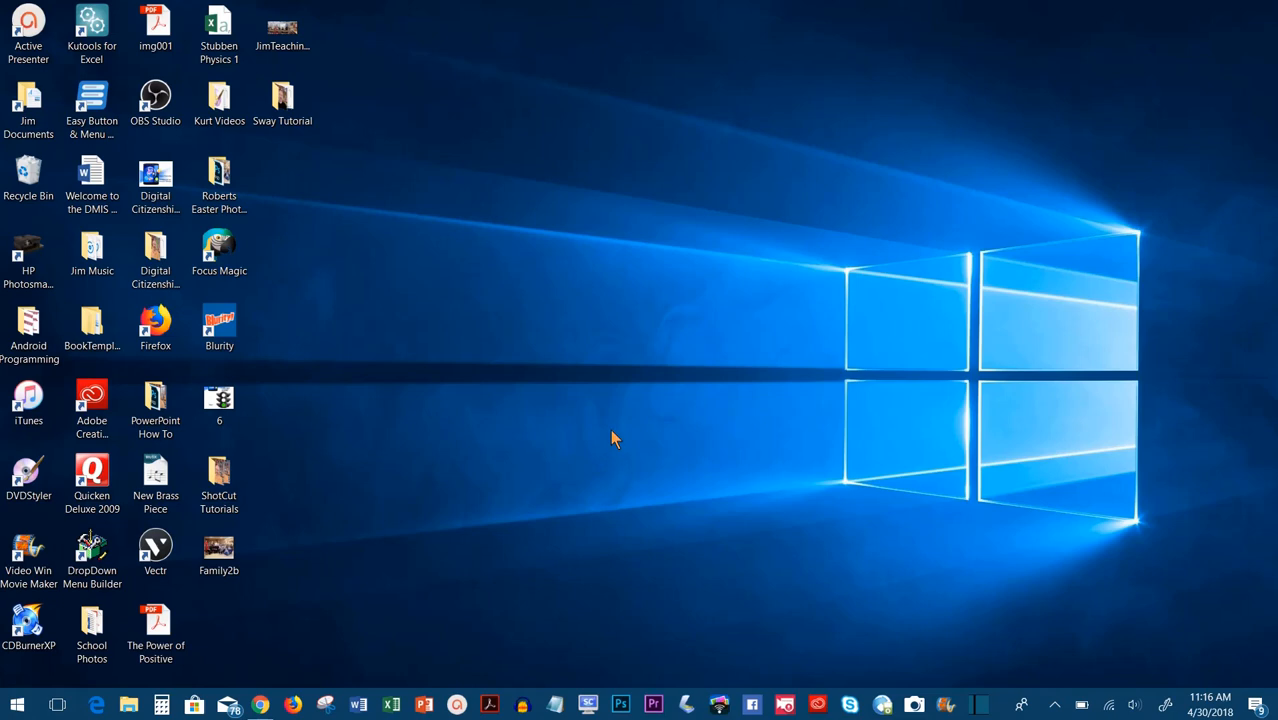
mouse_move(476, 248)
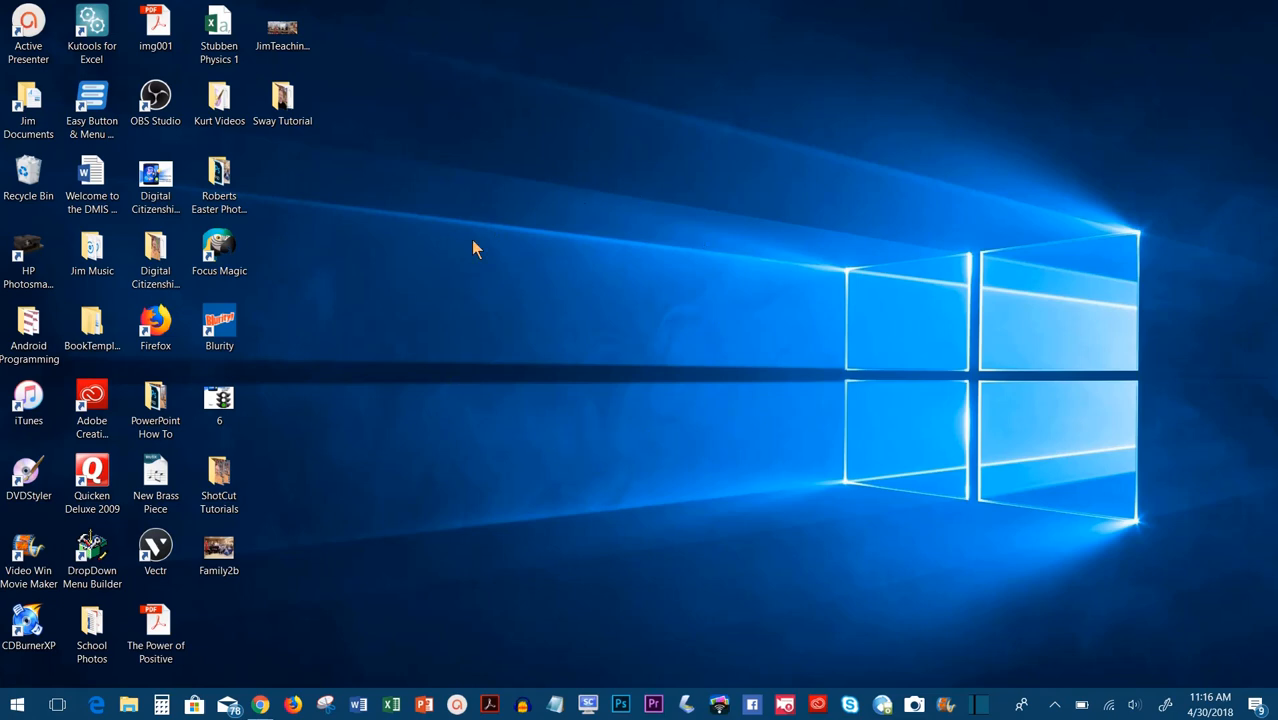
mouse_move(480, 246)
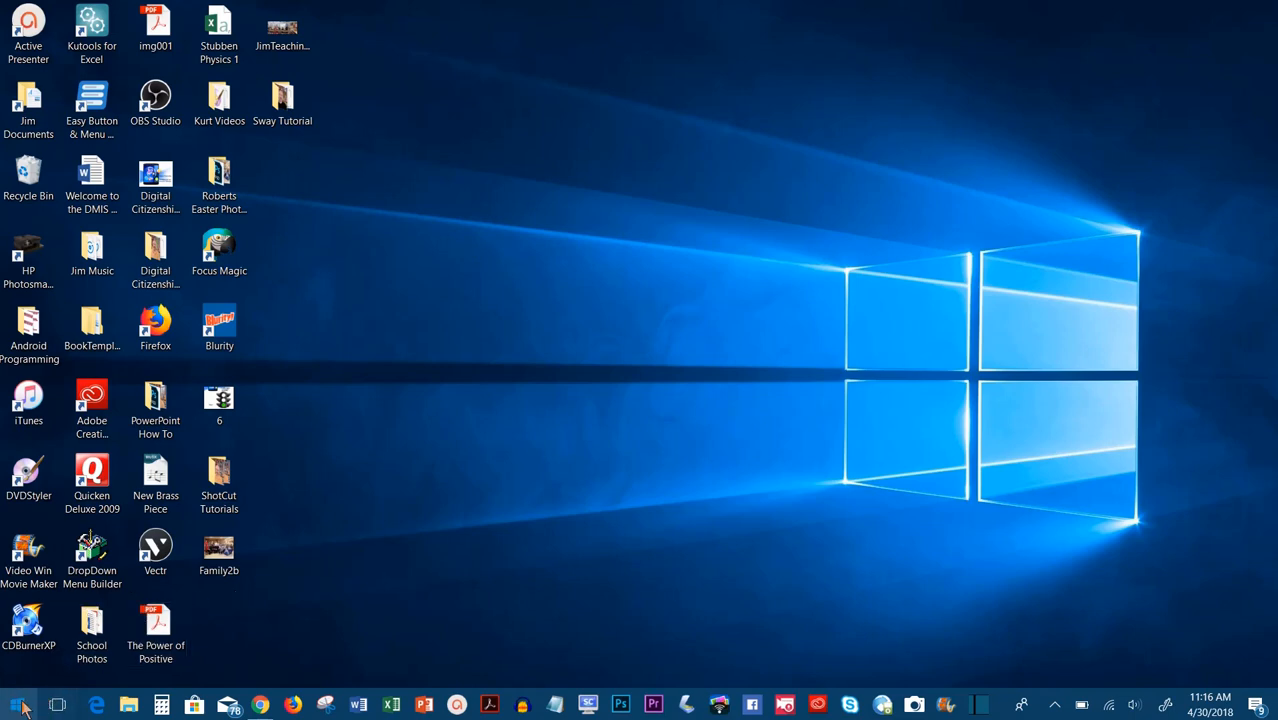
mouse_move(22, 704)
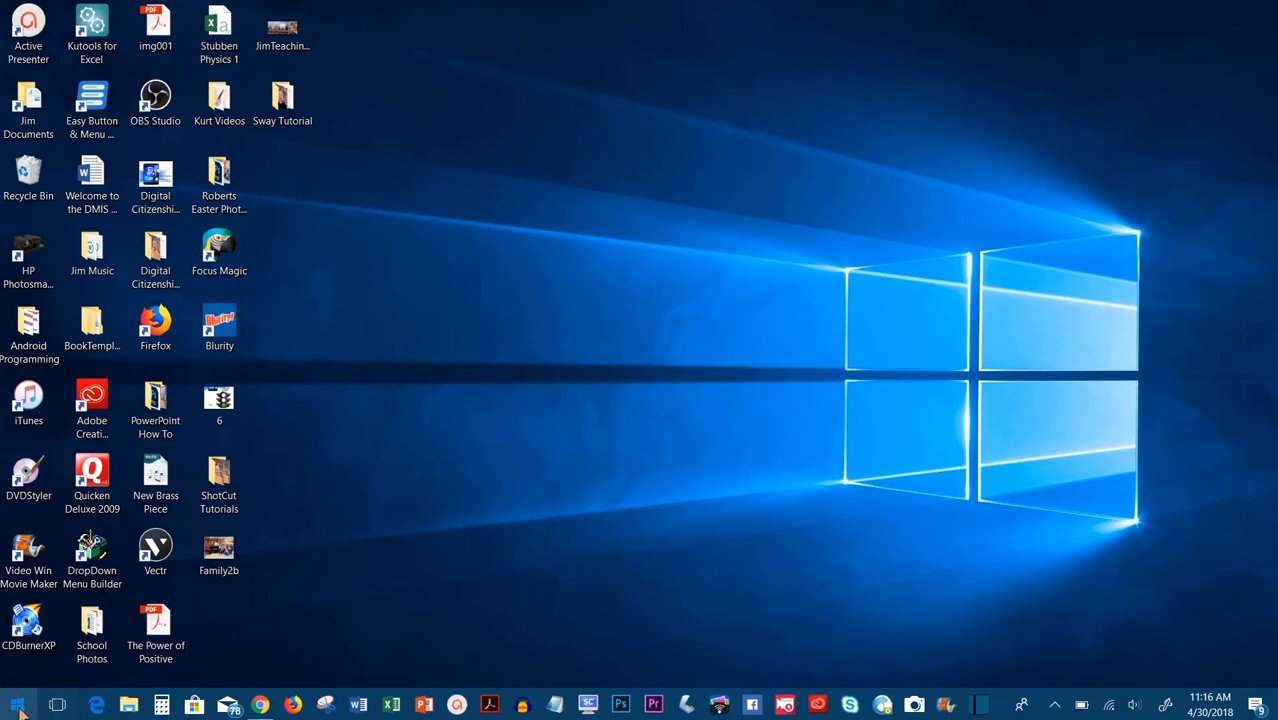
Step: Scroll the Start menu app list down to the S entries showing Skype for Business
click(16, 704)
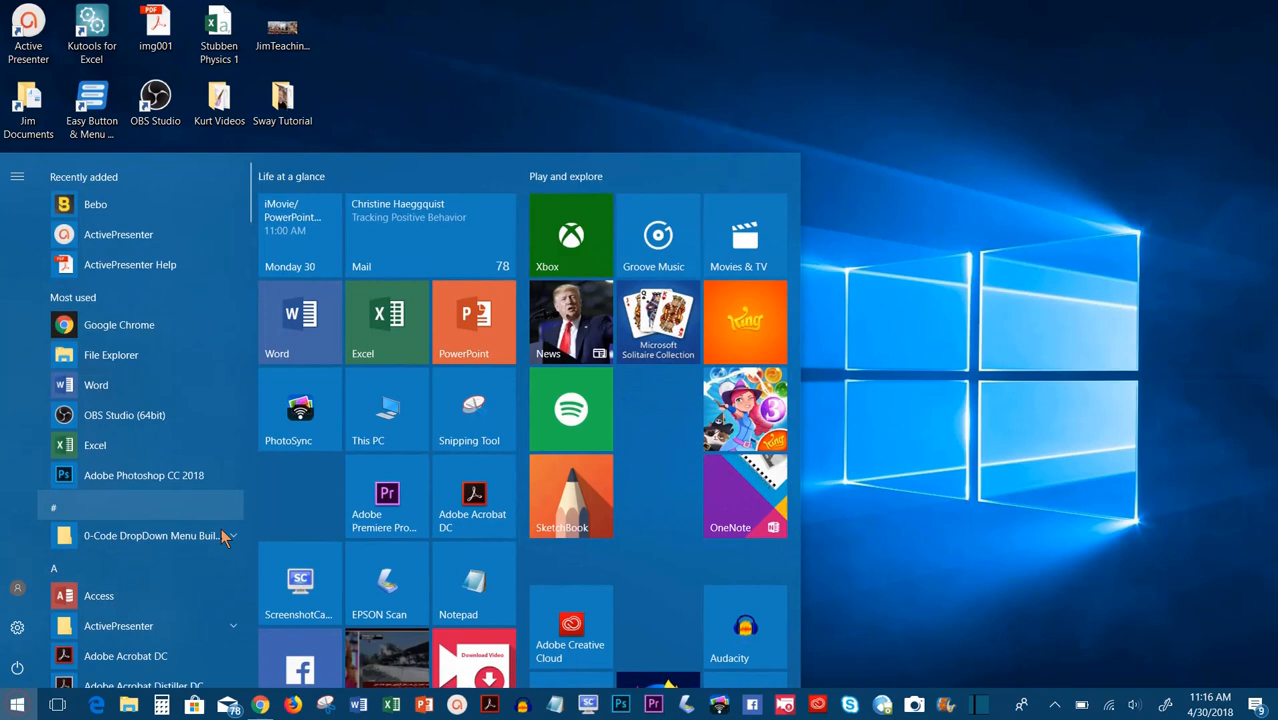
scroll(down, 3)
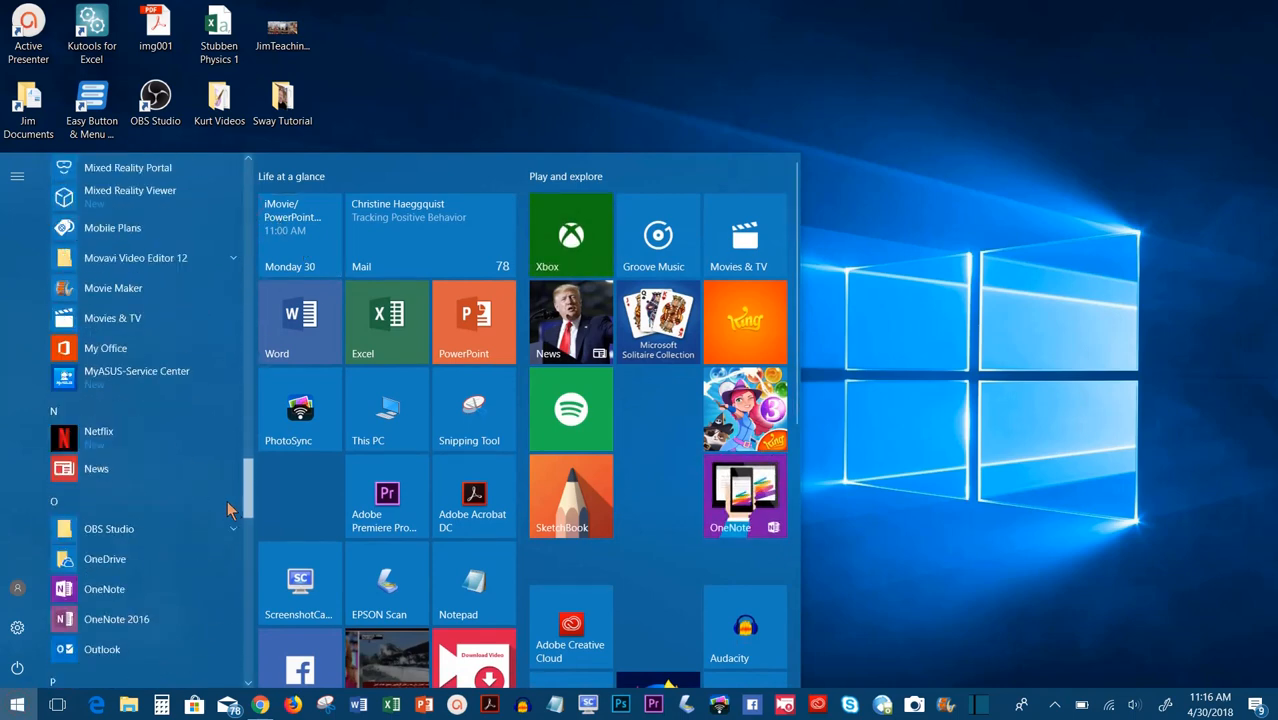
scroll(down, 3)
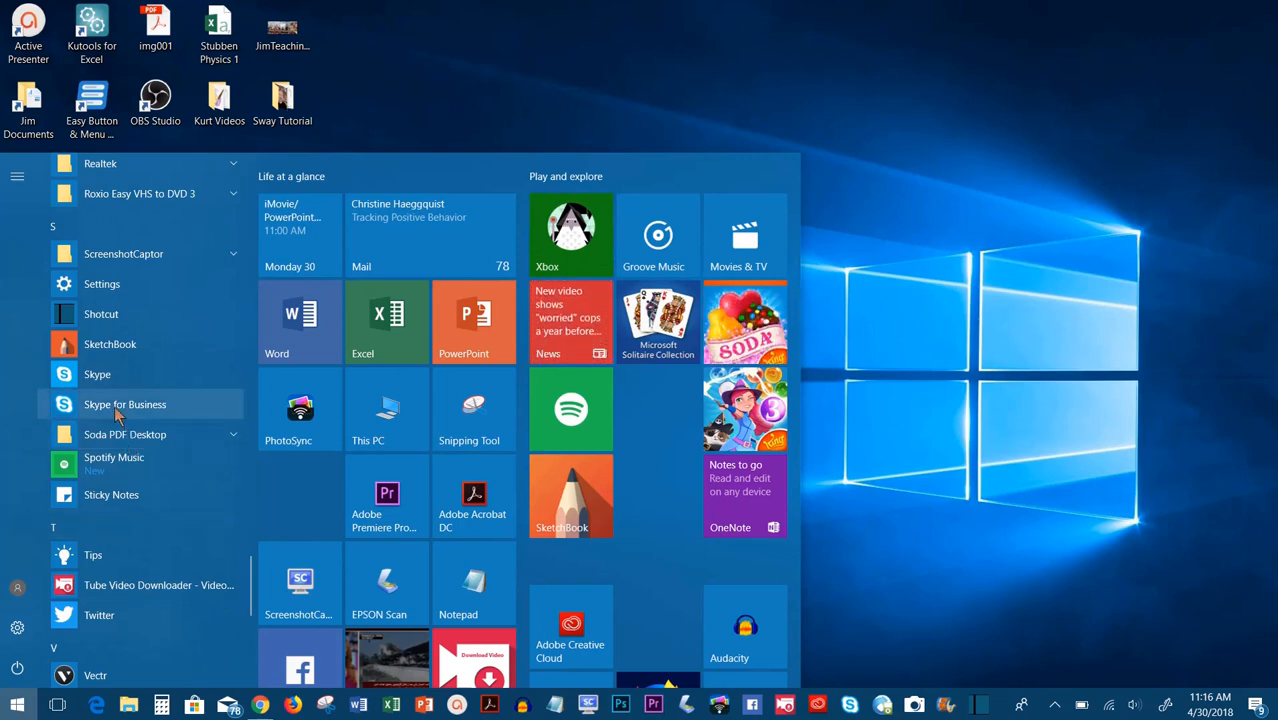
click(124, 404)
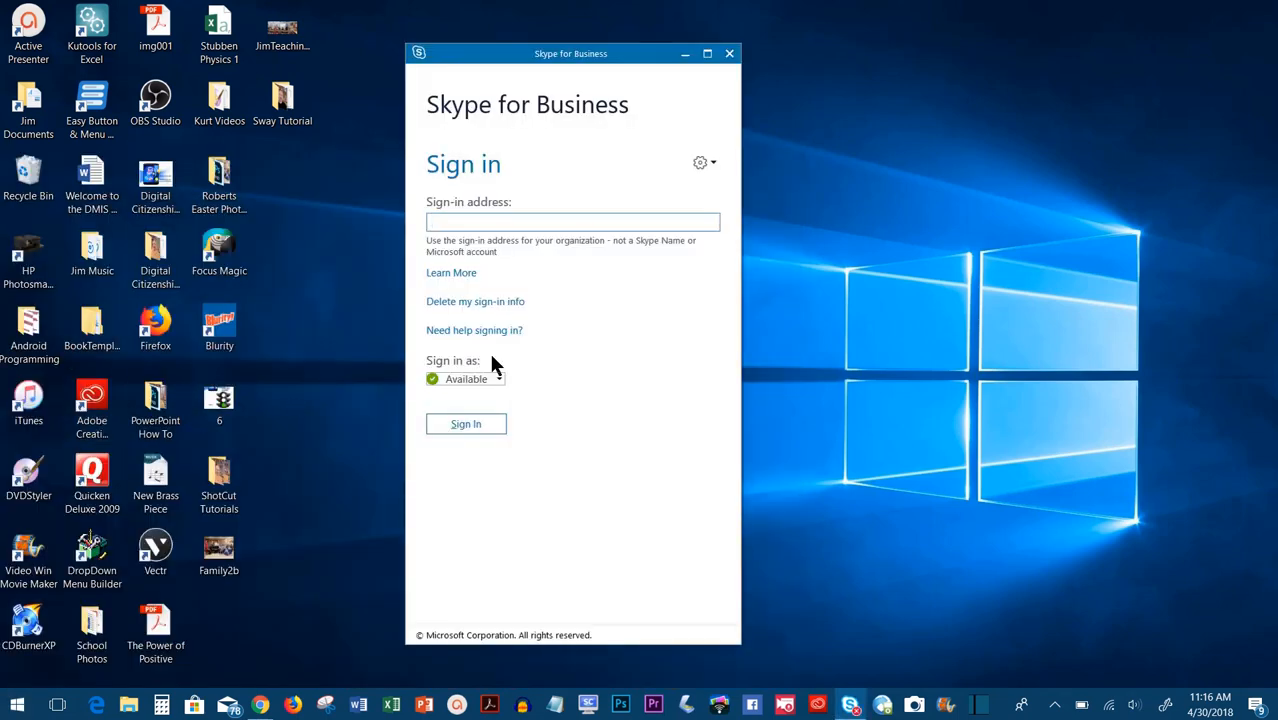
mouse_move(536, 192)
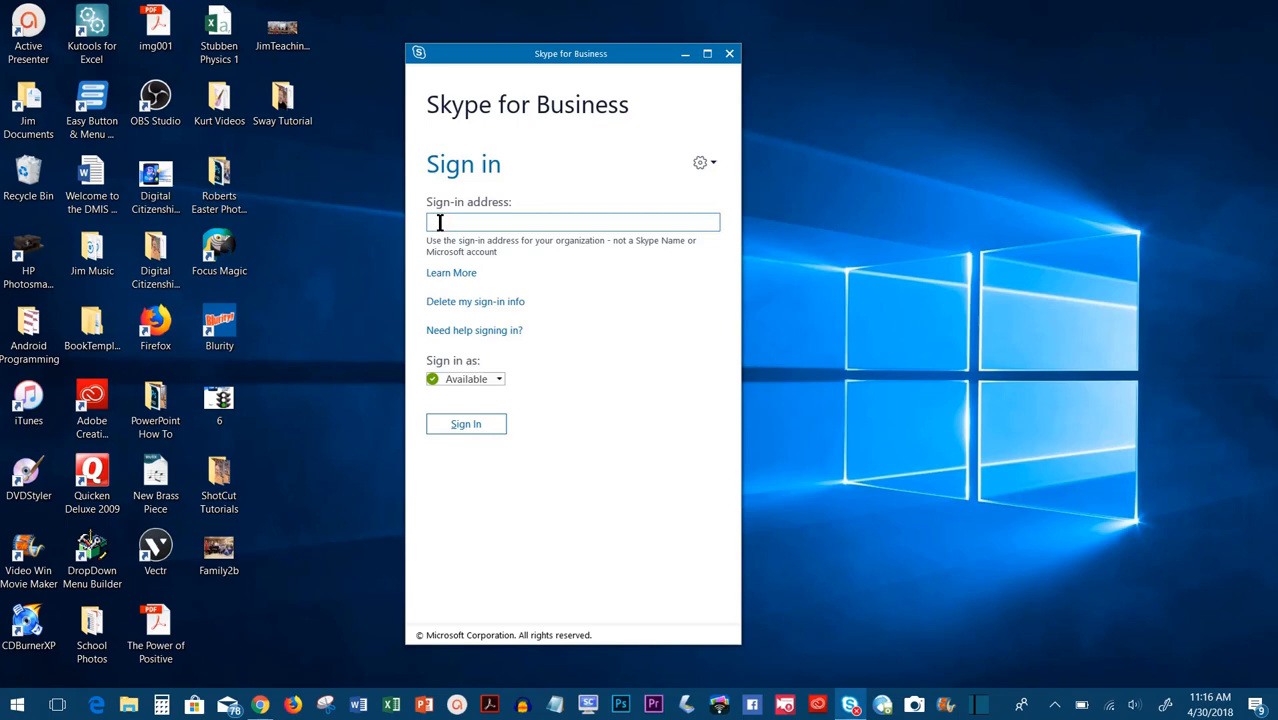
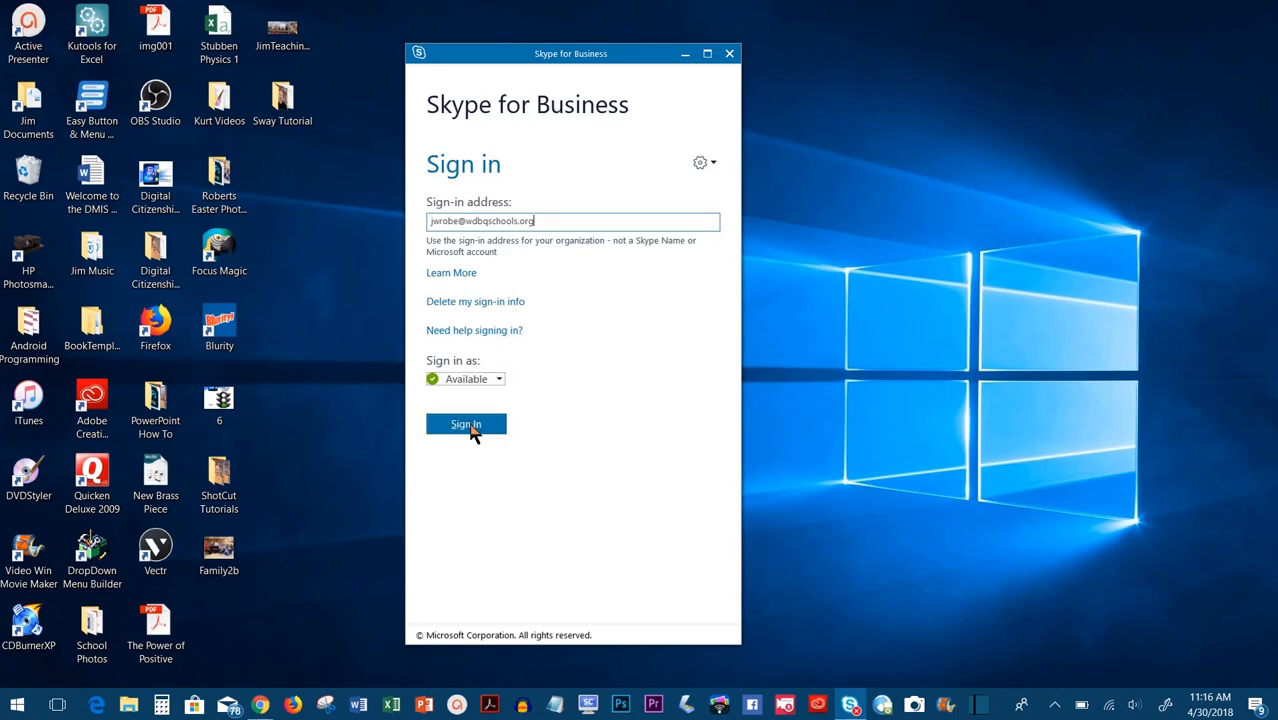
click(466, 424)
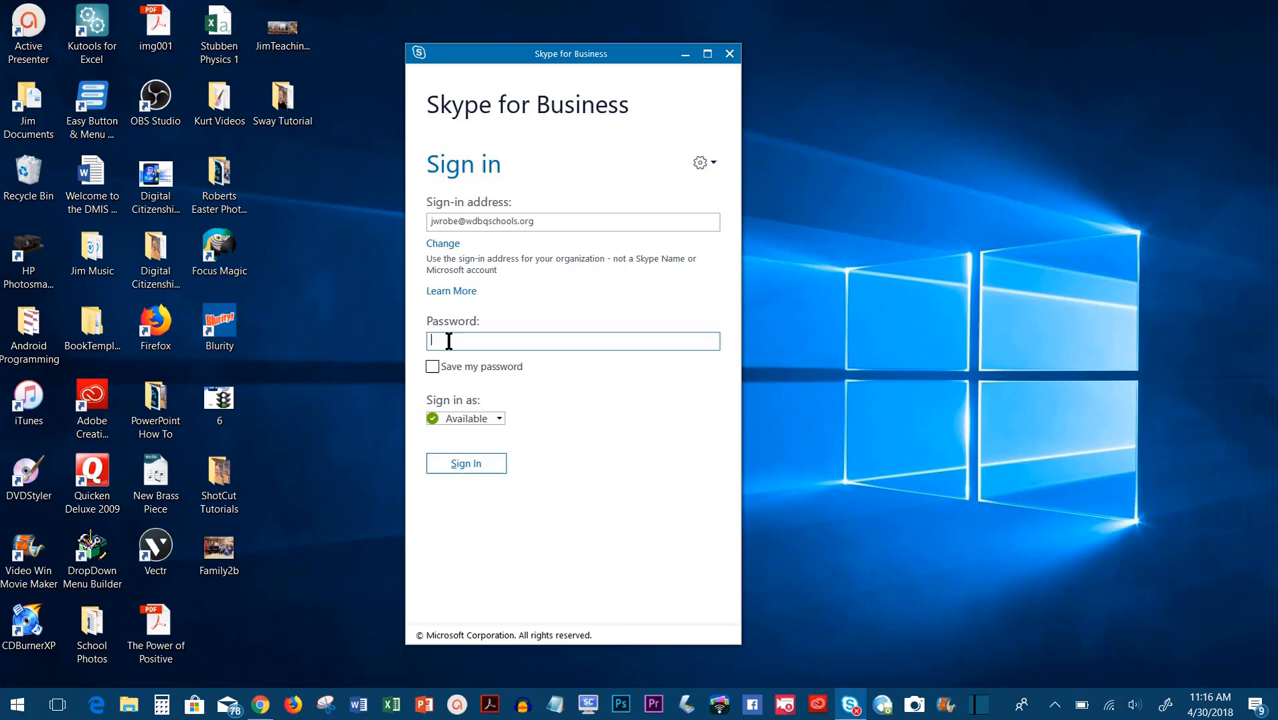
mouse_move(440, 338)
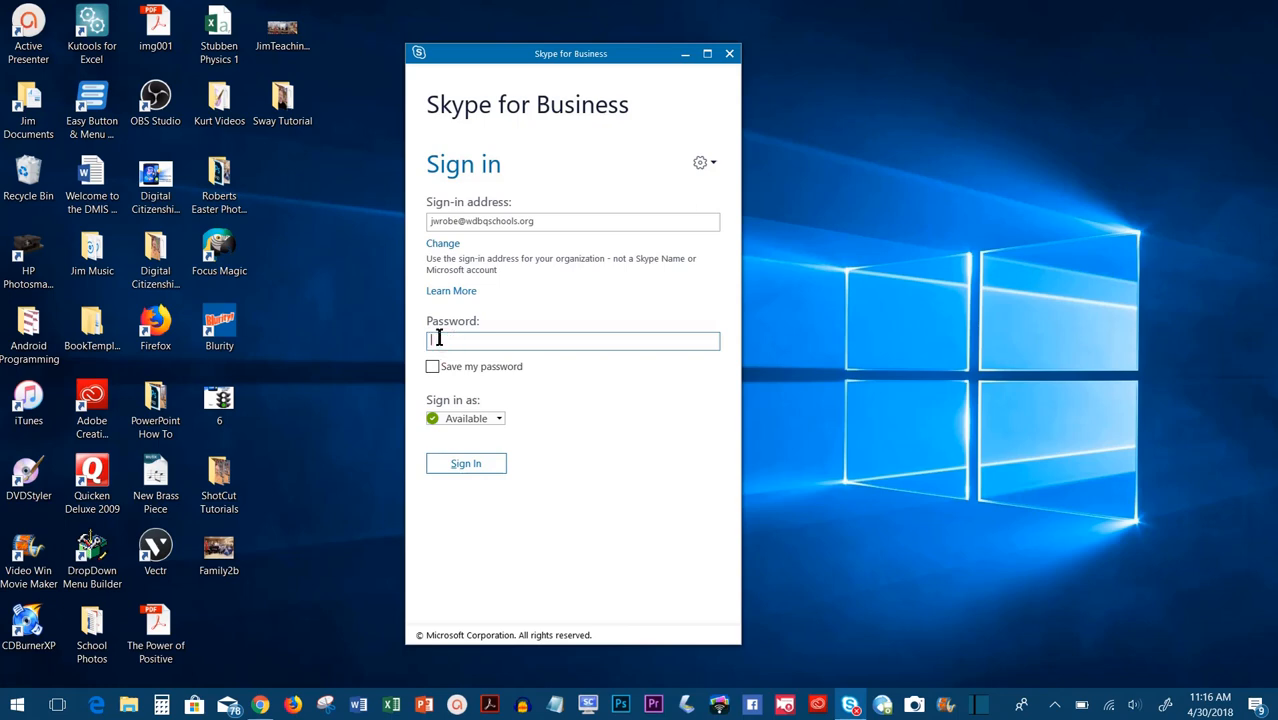
text(•)
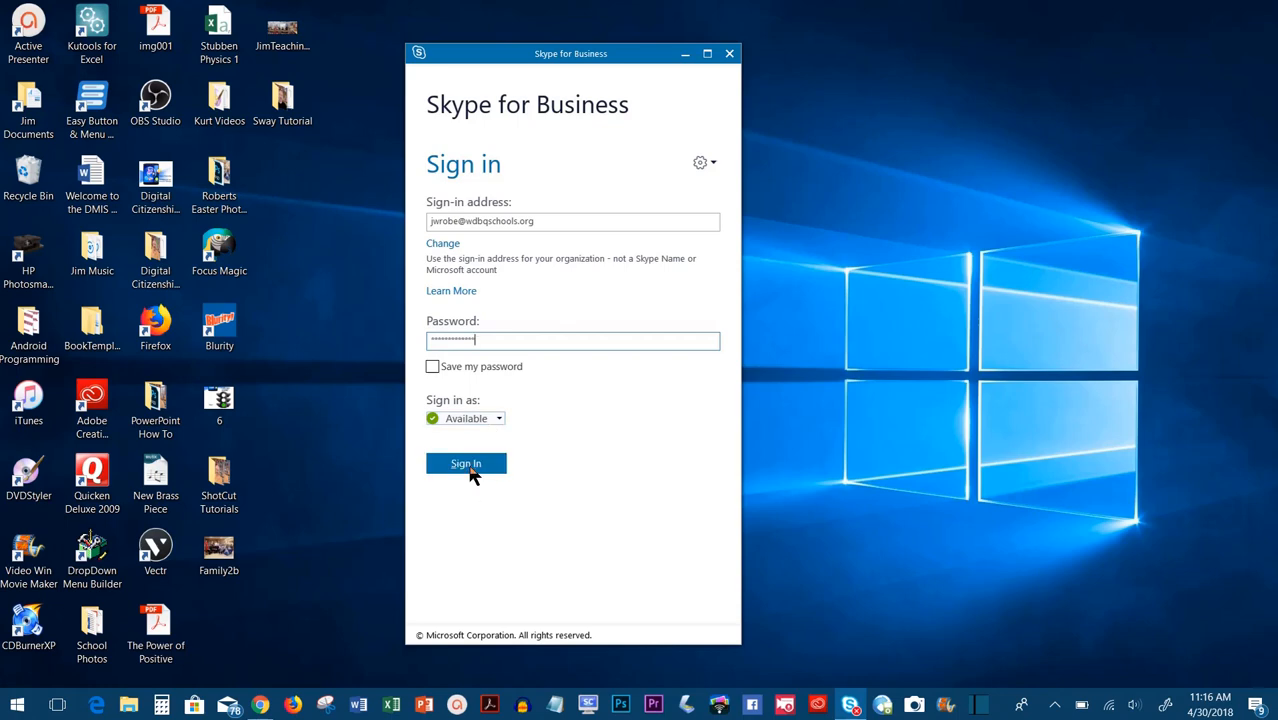
Step: Sign in, save the sign-in info, and decline sharing usage data with Microsoft
click(466, 464)
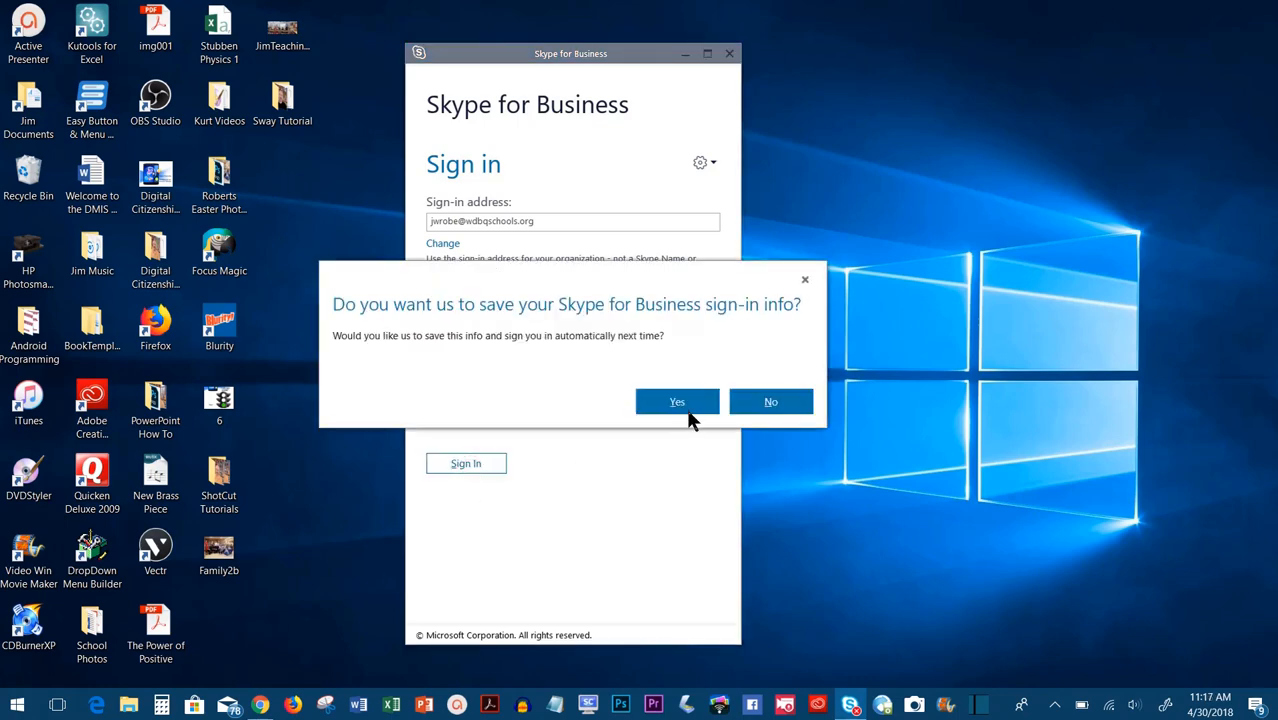
click(676, 400)
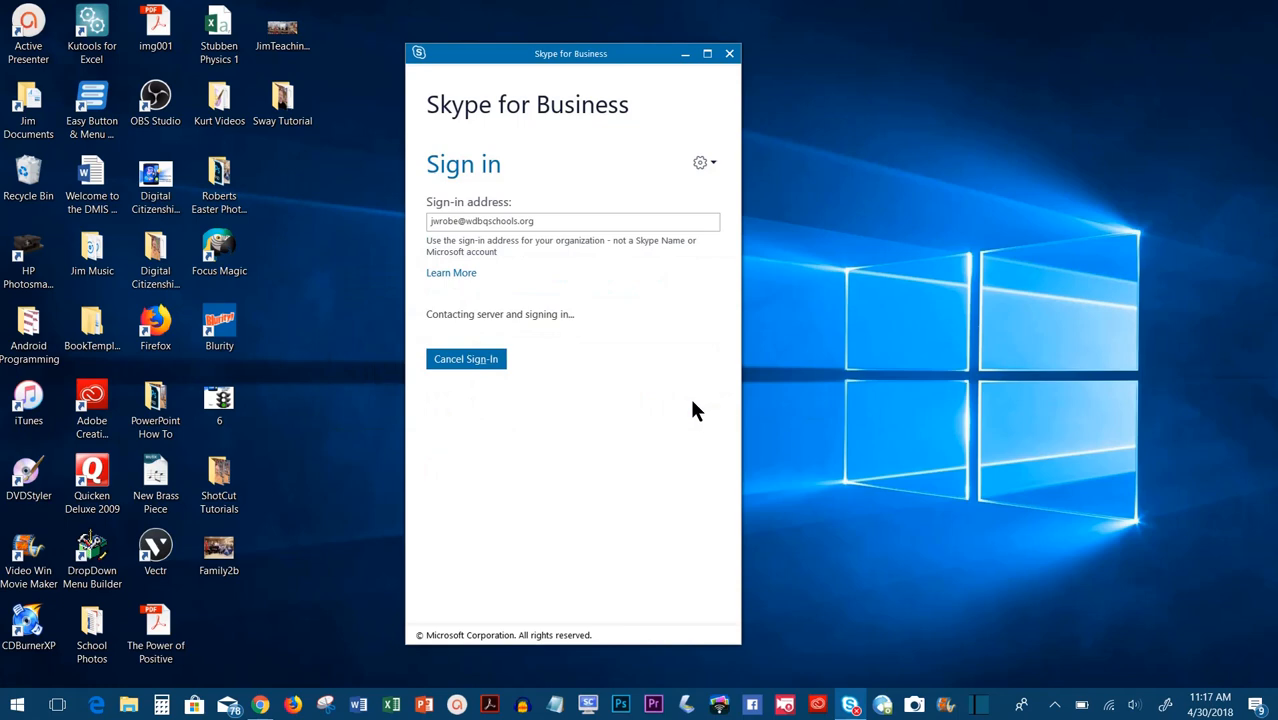
mouse_move(700, 408)
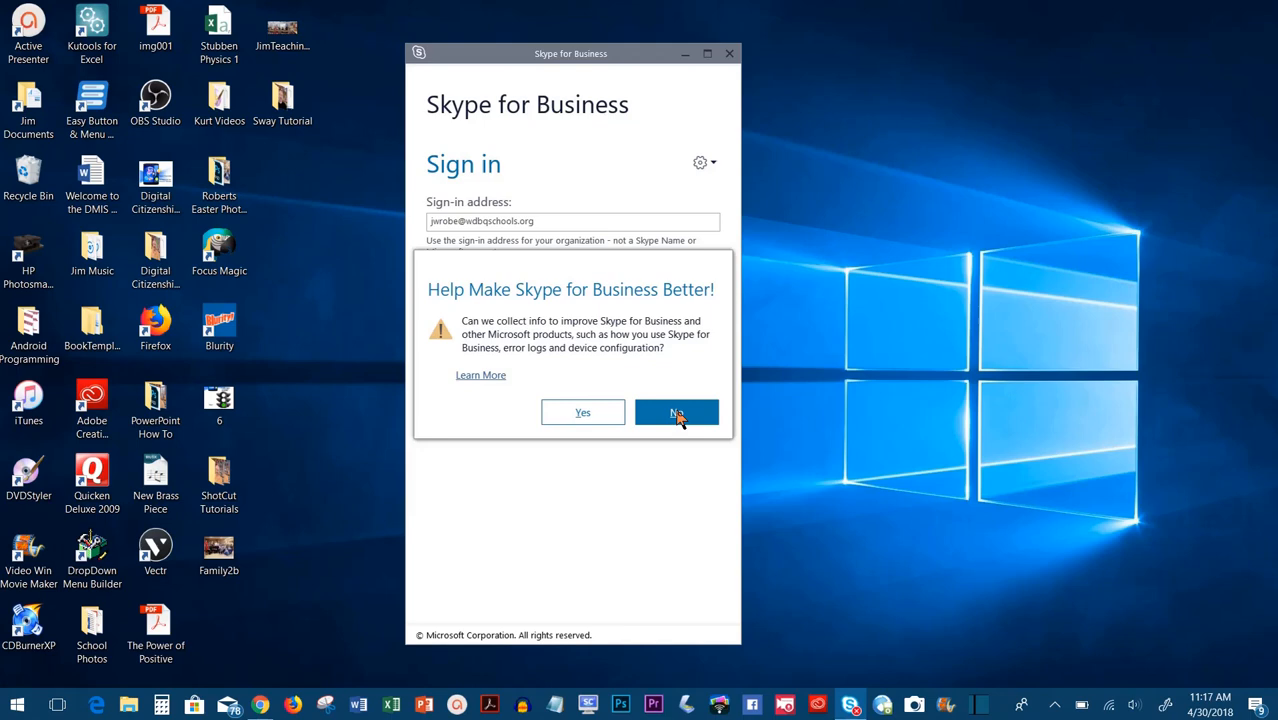
click(676, 412)
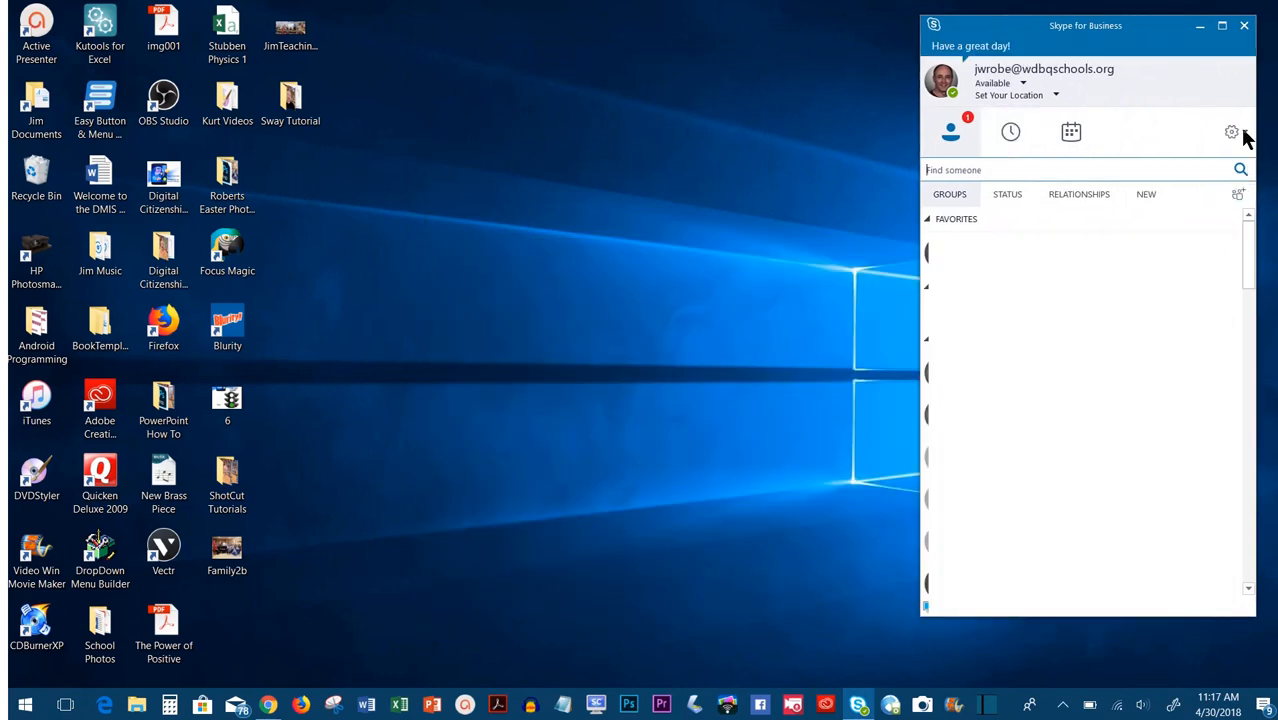
mouse_move(1232, 132)
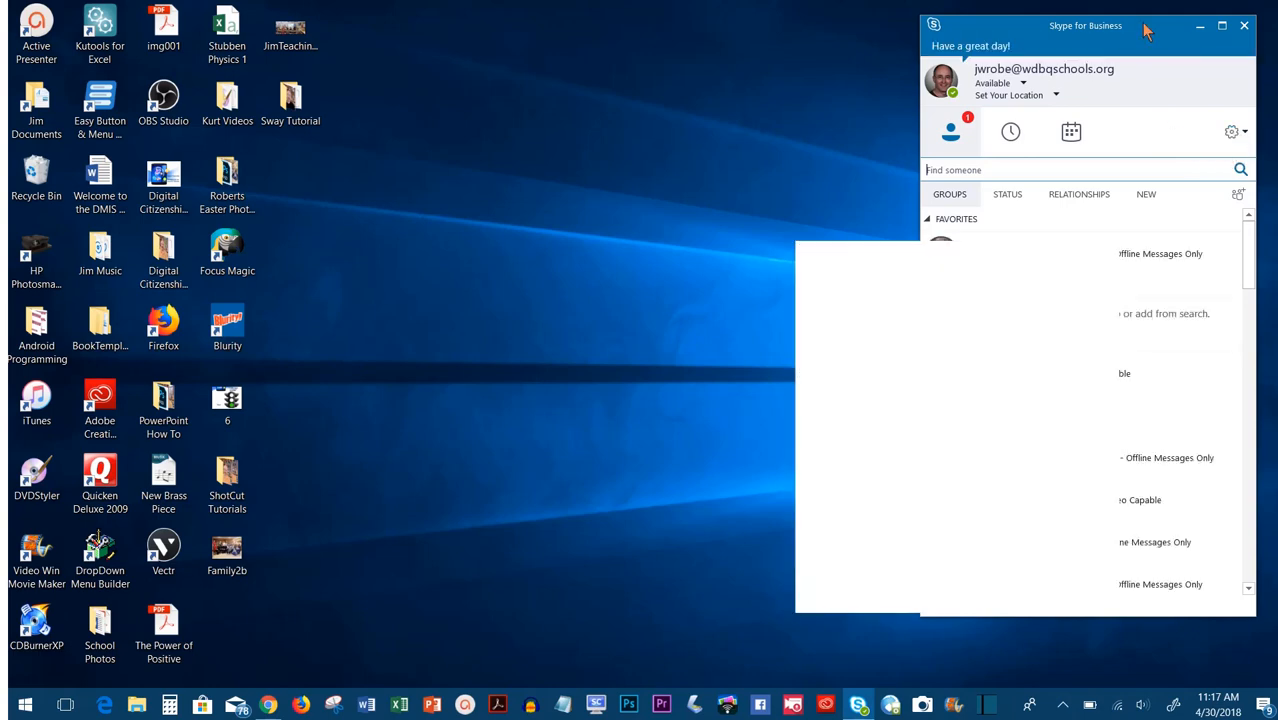
Step: Move the contacts window left and reach Video Device Settings from the gear menu's Tools
drag(1084, 24, 958, 40)
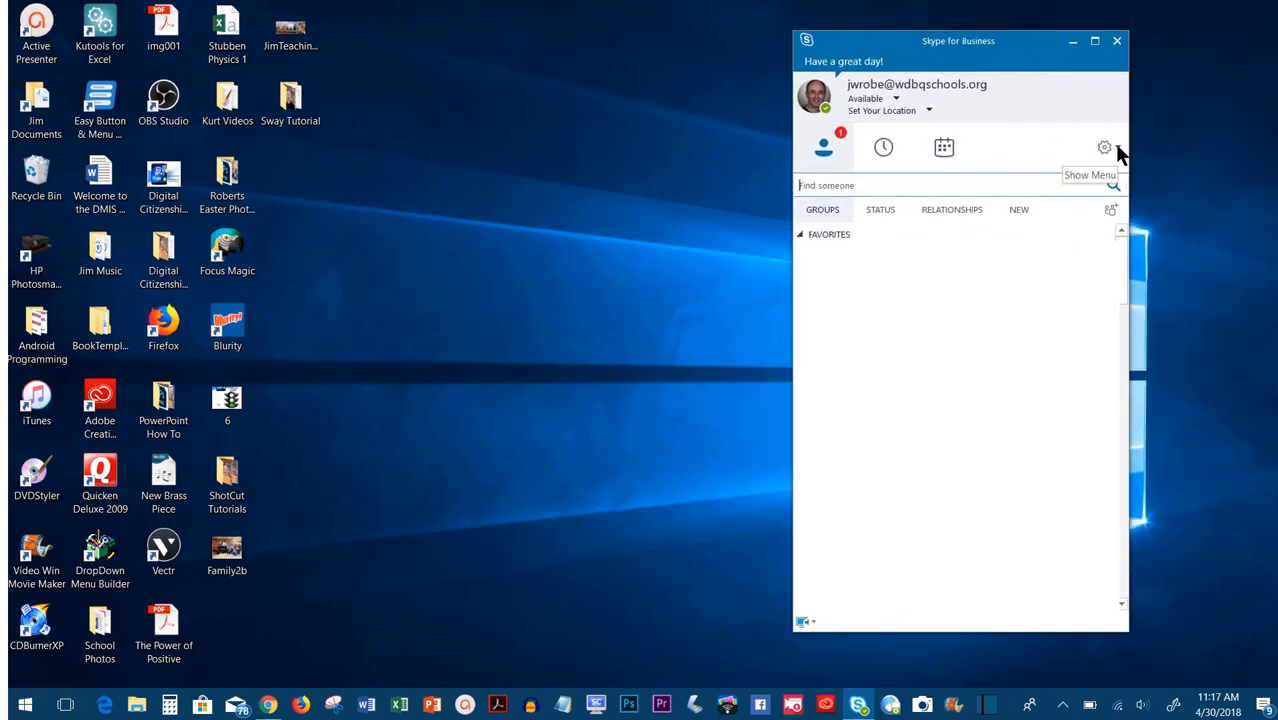
click(1104, 148)
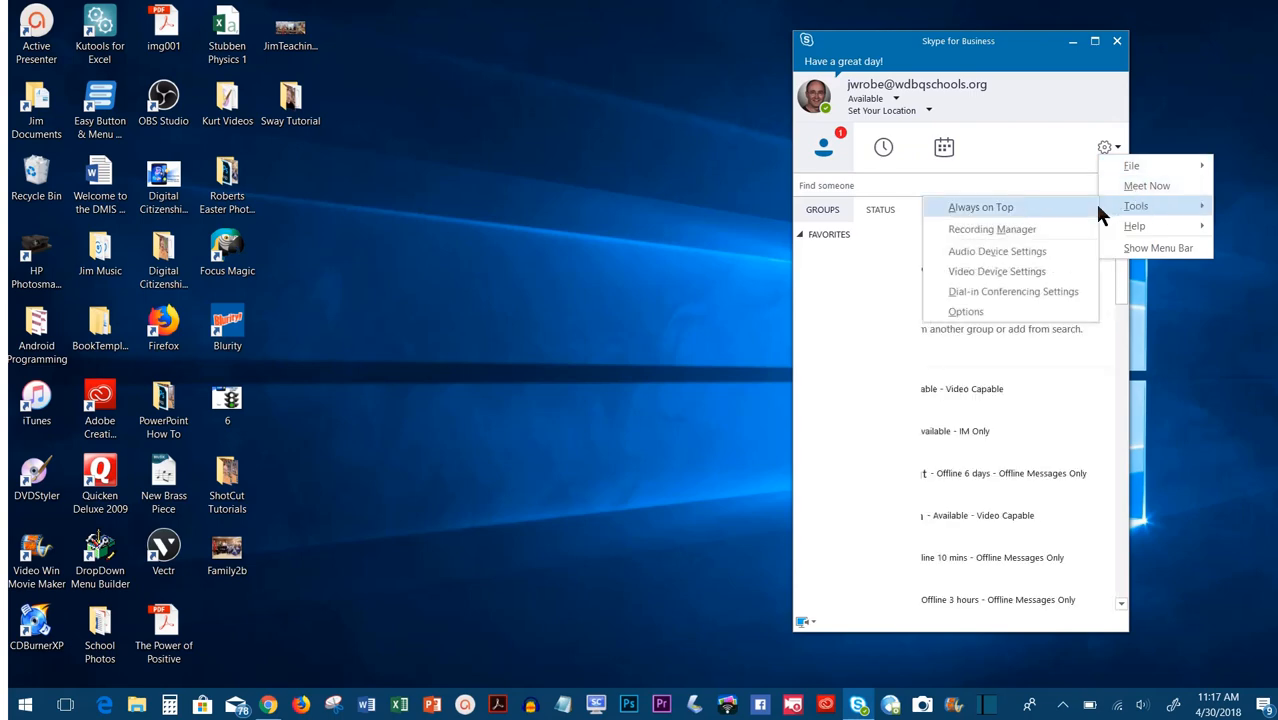
mouse_move(980, 272)
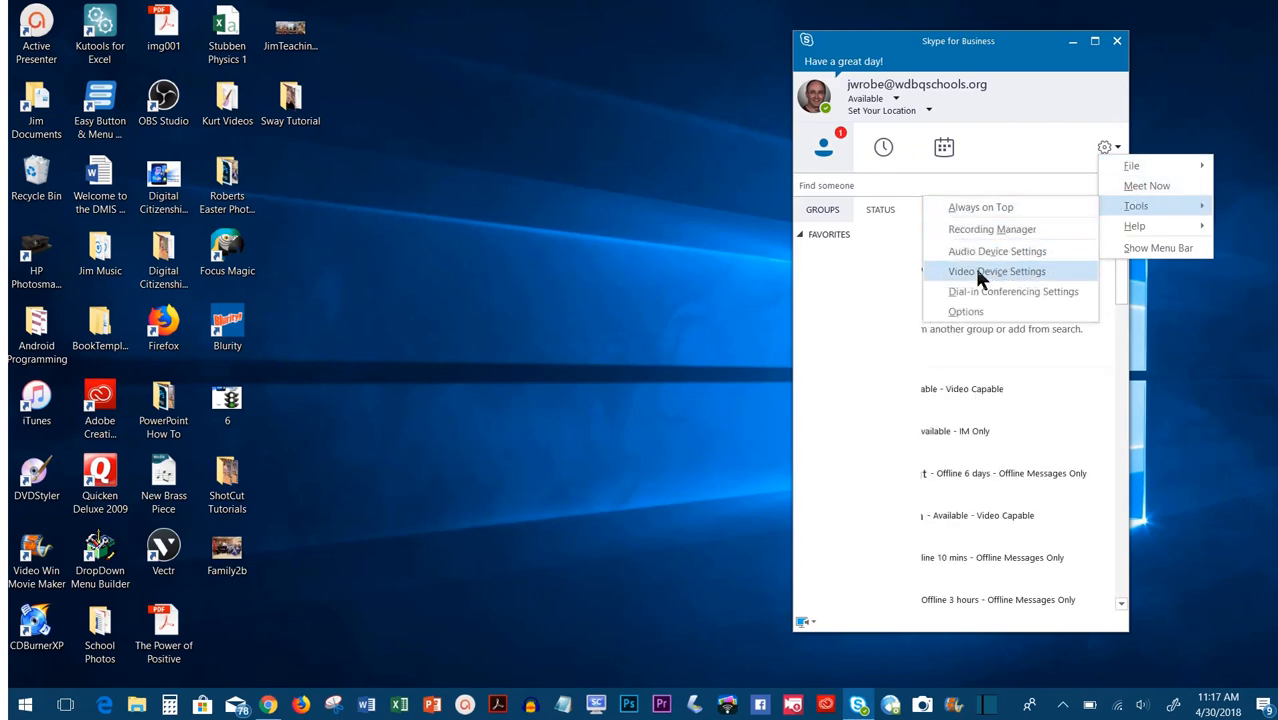
click(996, 272)
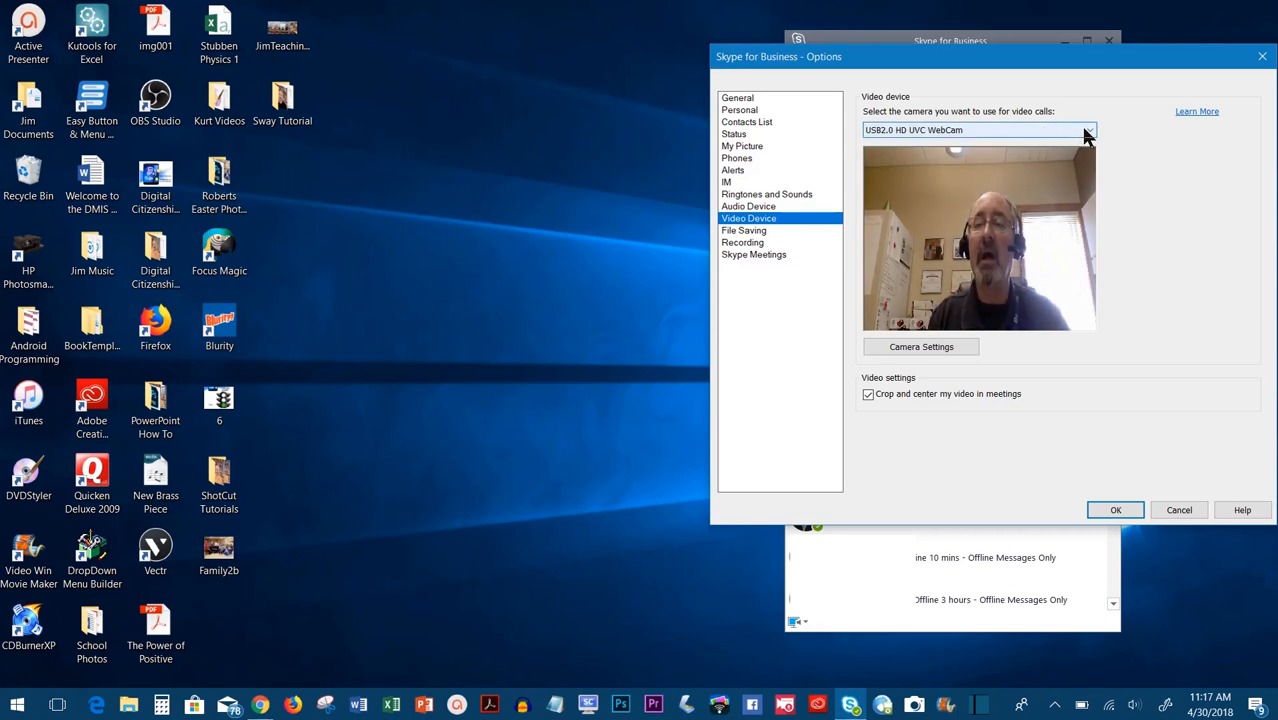
click(1088, 130)
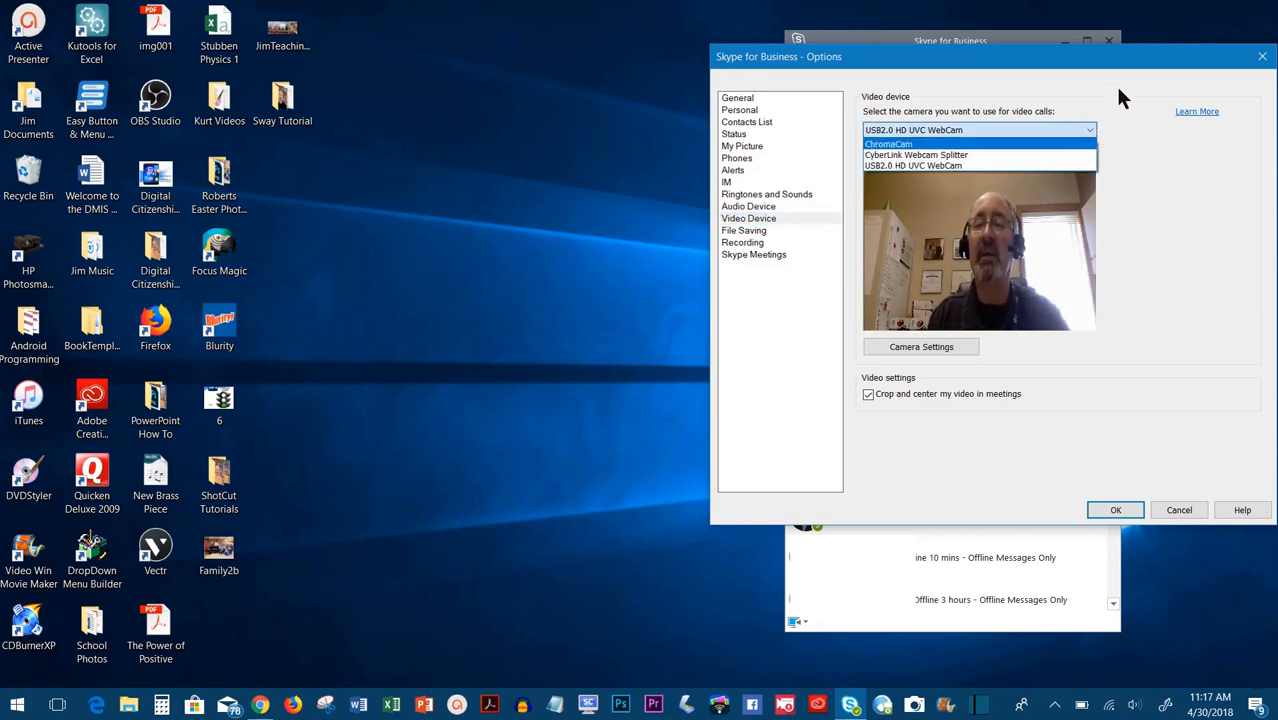
click(912, 164)
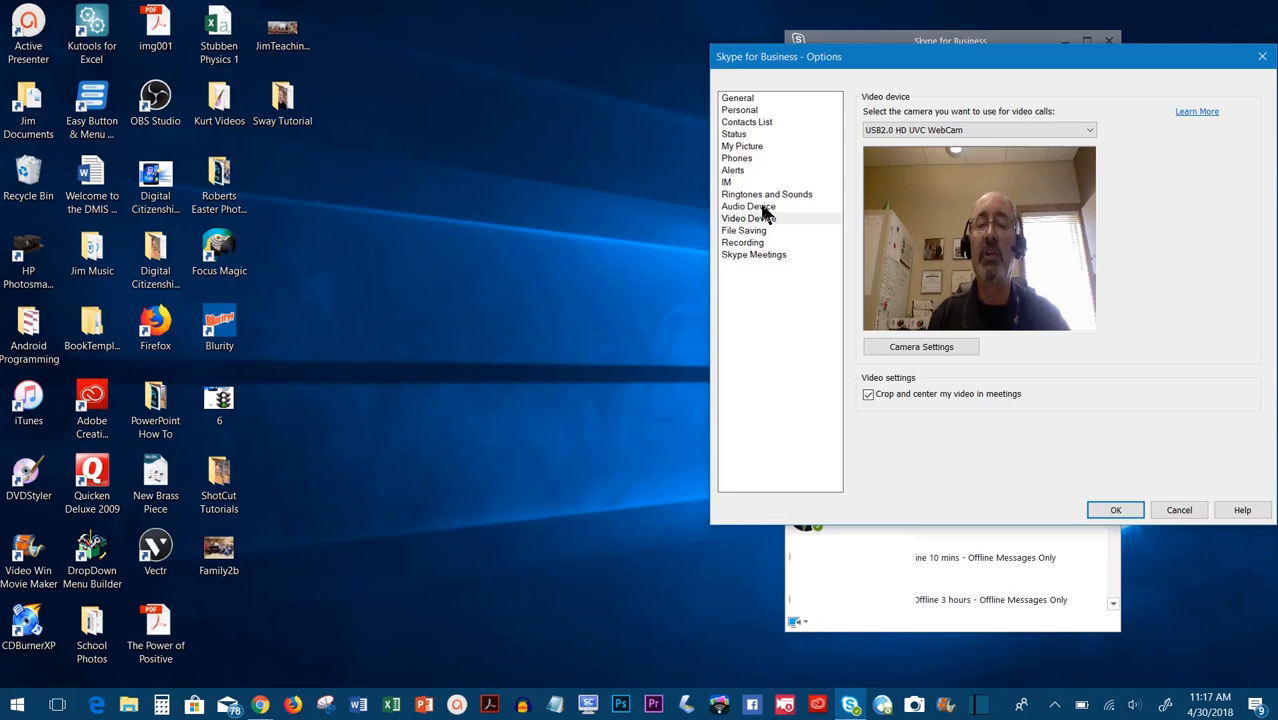
Step: Choose Logitech USB Headset as the audio device and confirm with OK
click(748, 206)
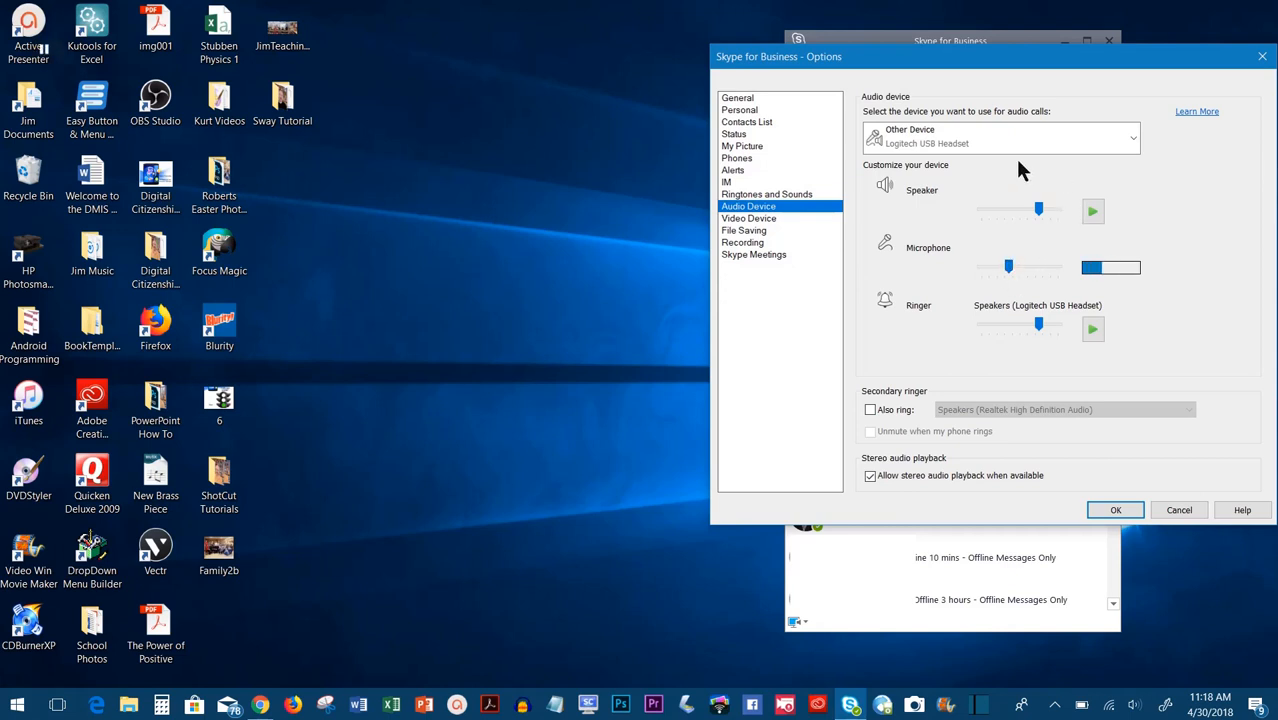
click(1132, 136)
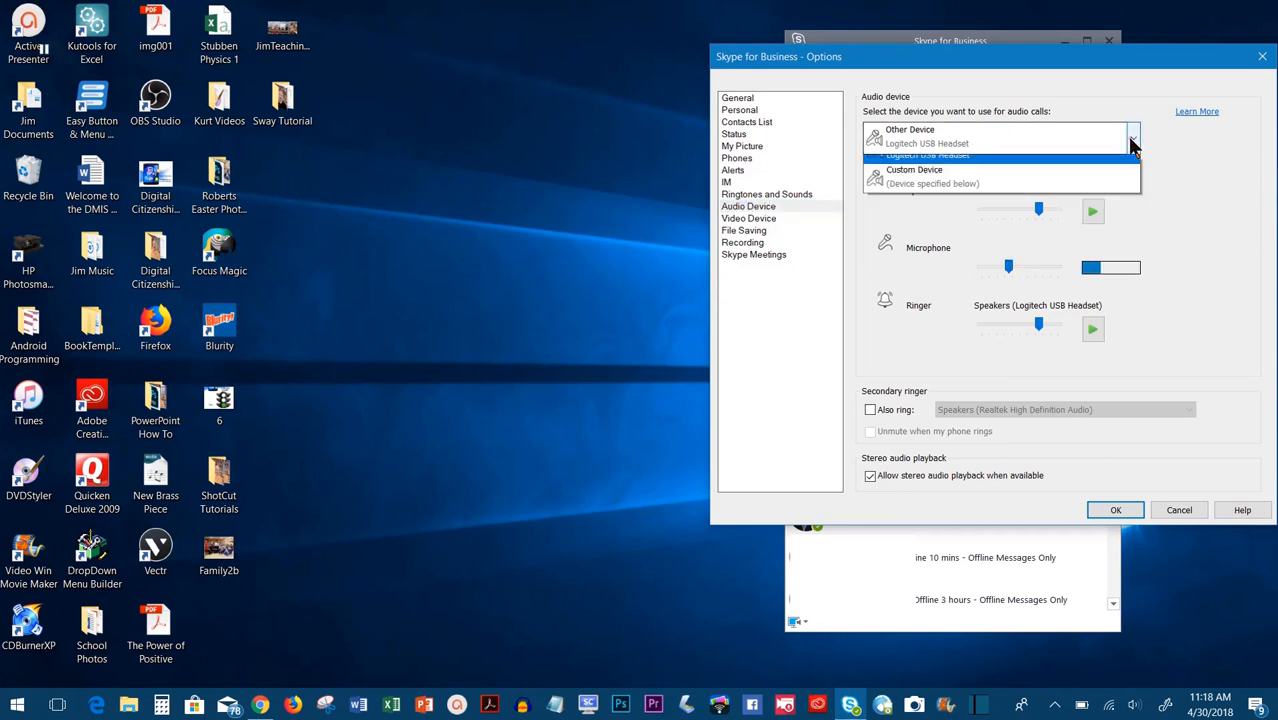
click(1000, 136)
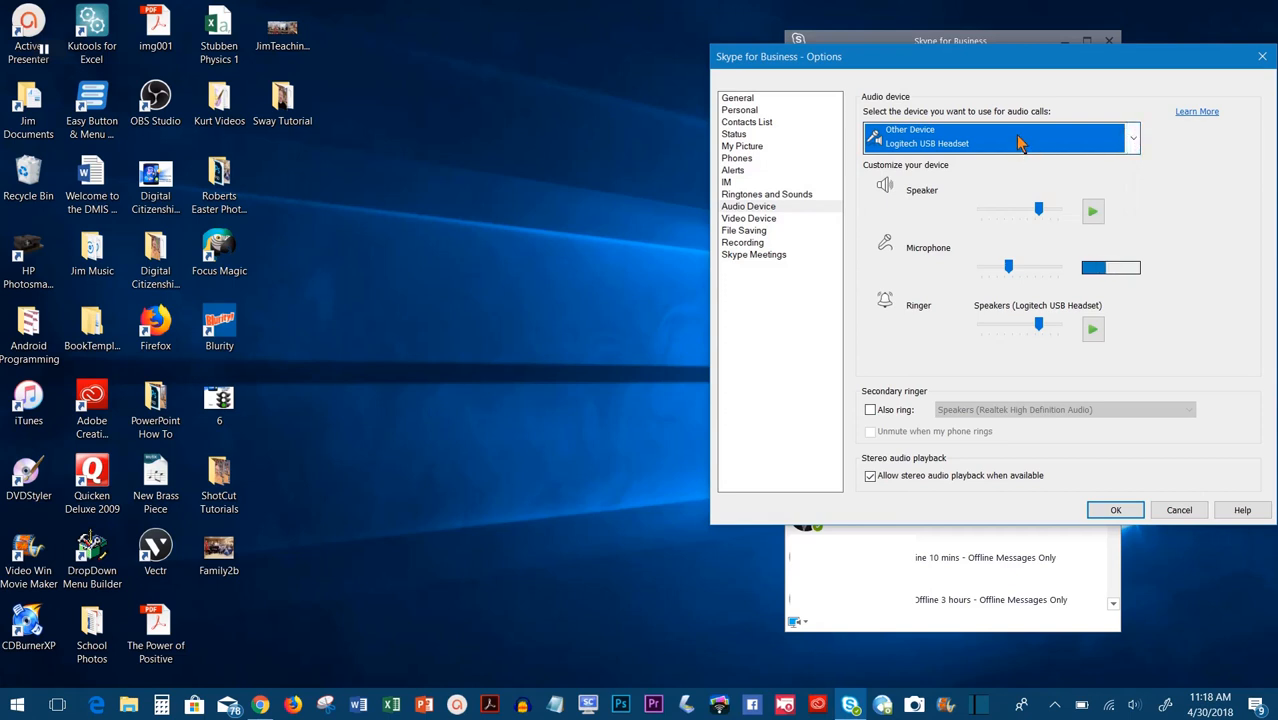
mouse_move(738, 62)
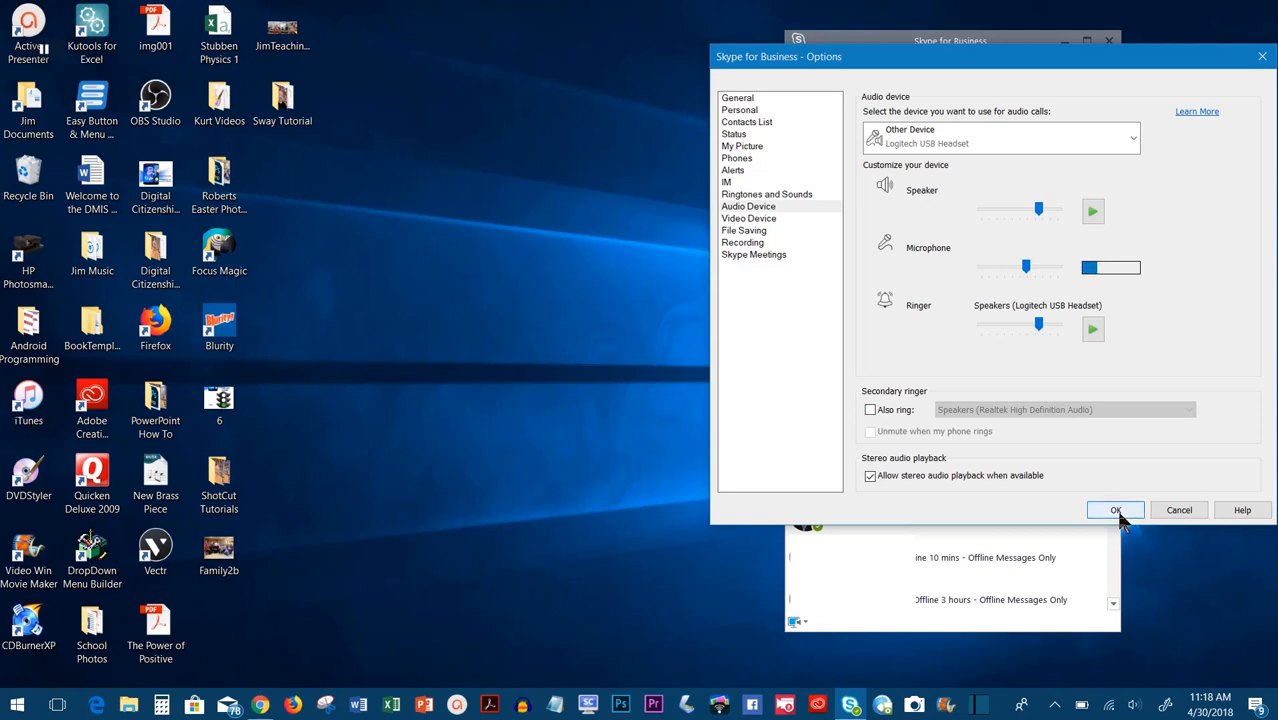
click(1116, 510)
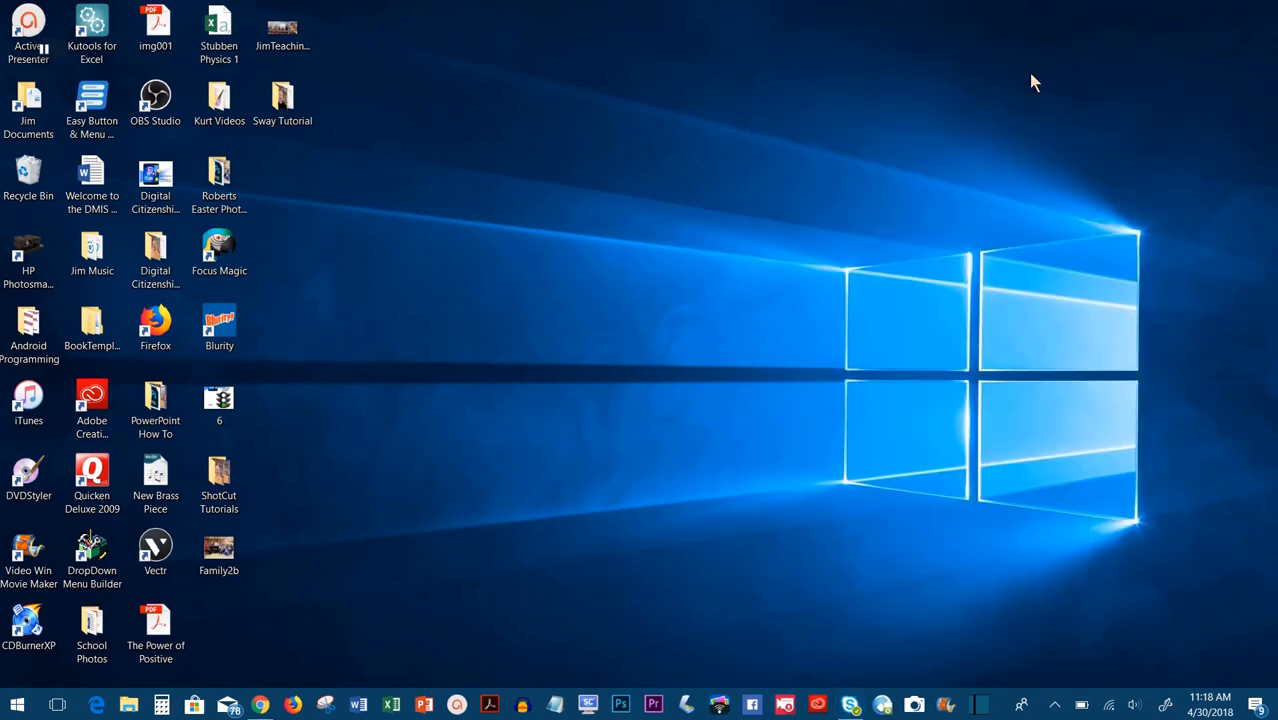
mouse_move(872, 250)
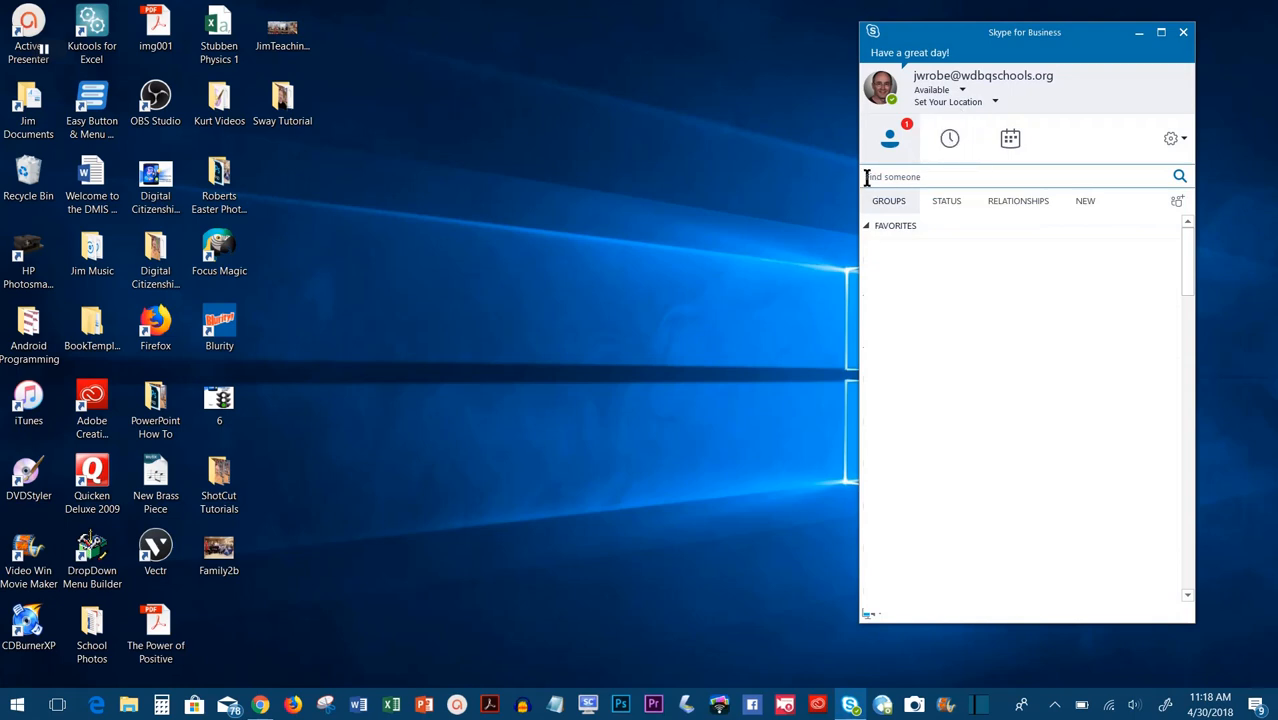
click(1020, 176)
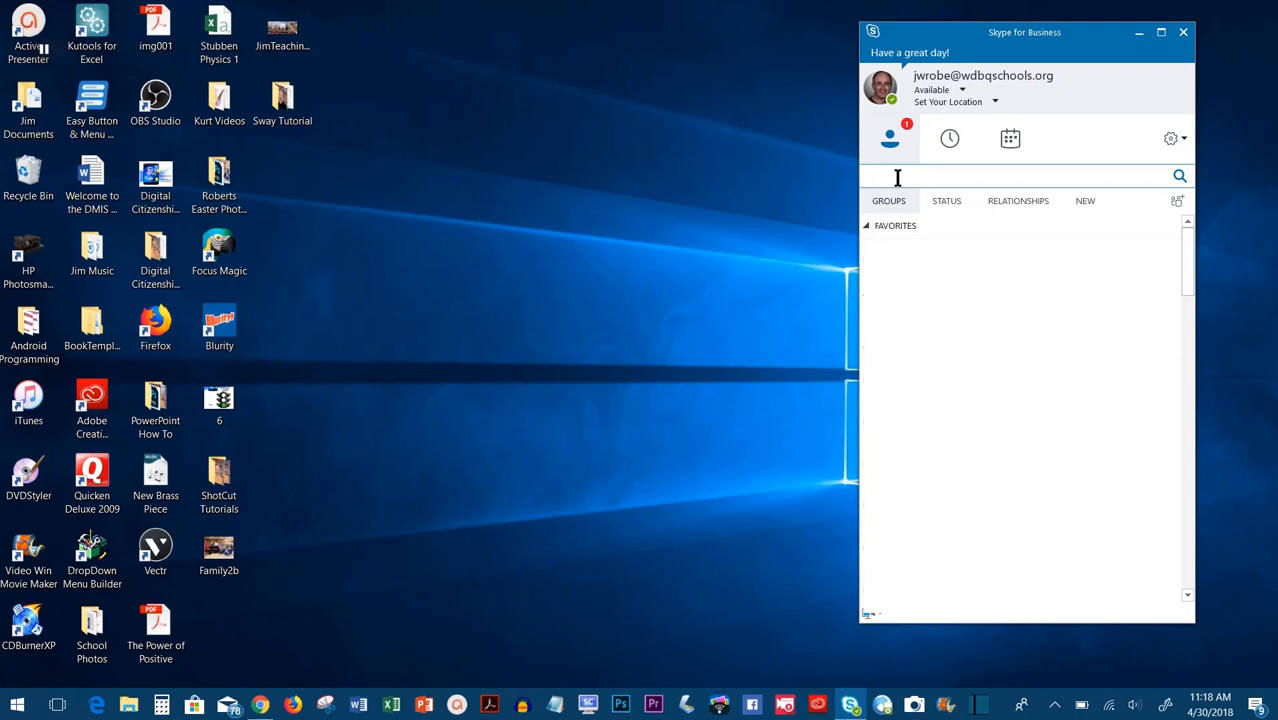
click(900, 176)
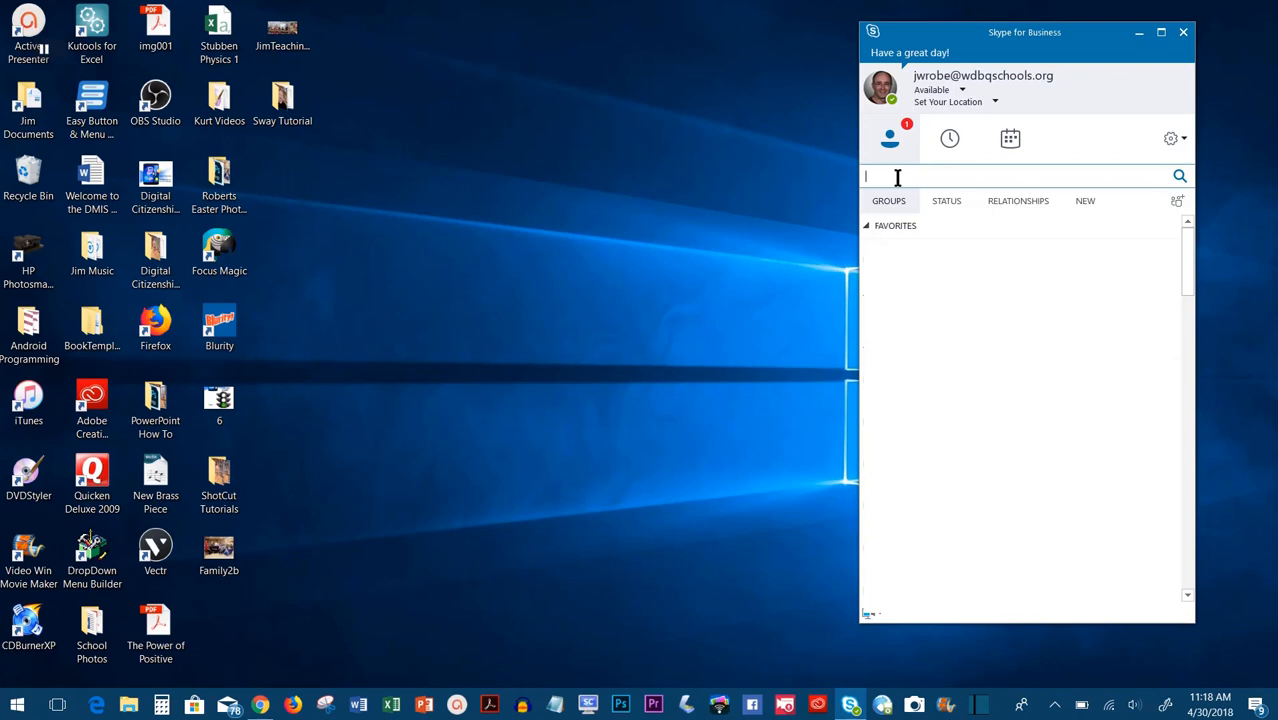
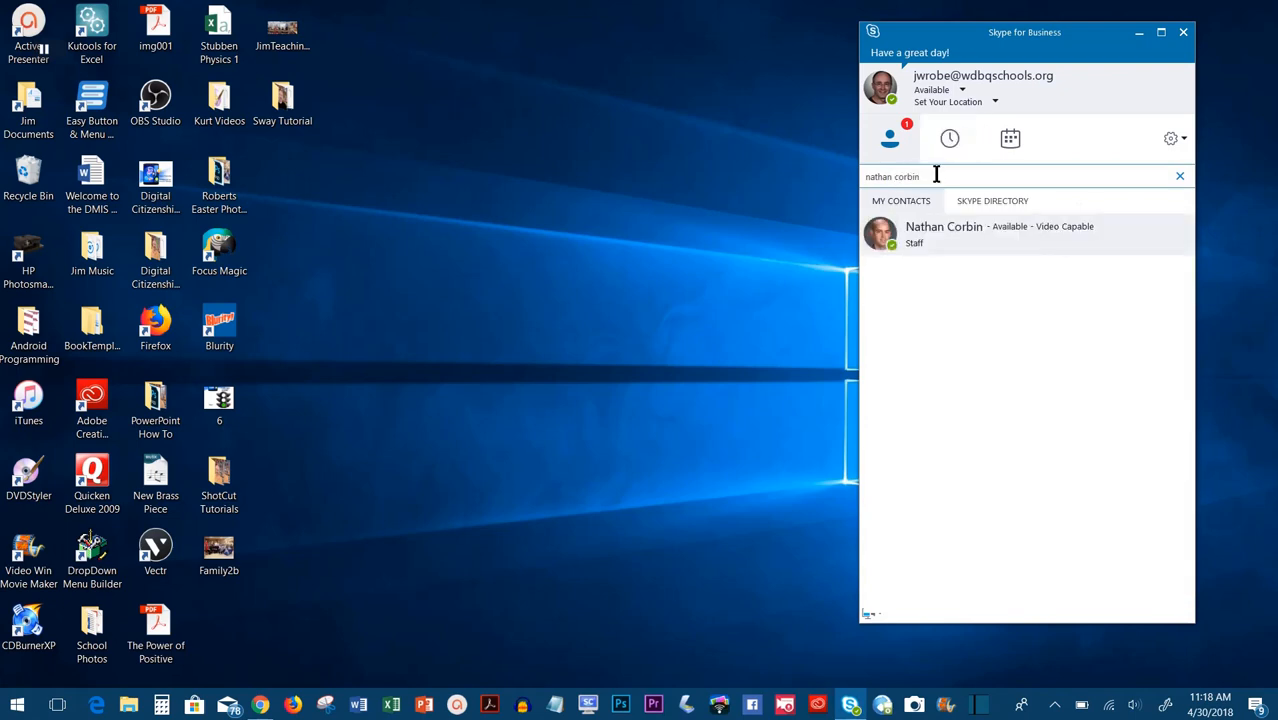
mouse_move(932, 238)
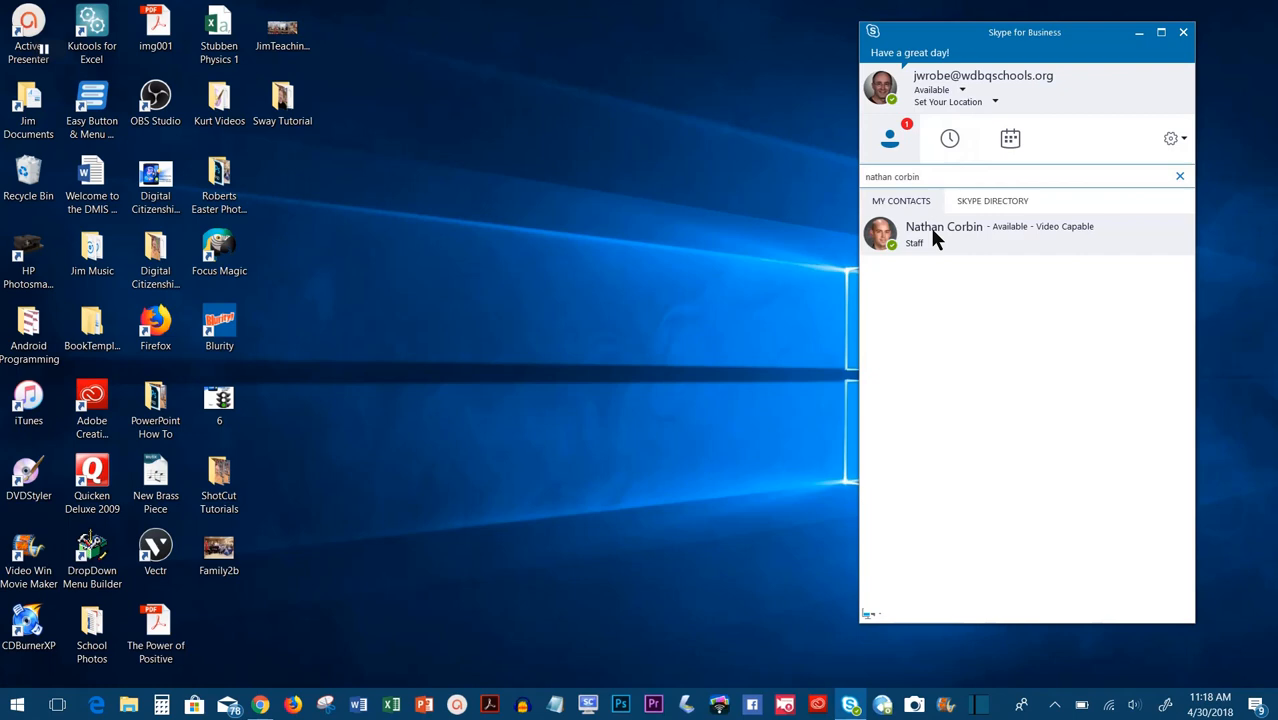
right_click(944, 232)
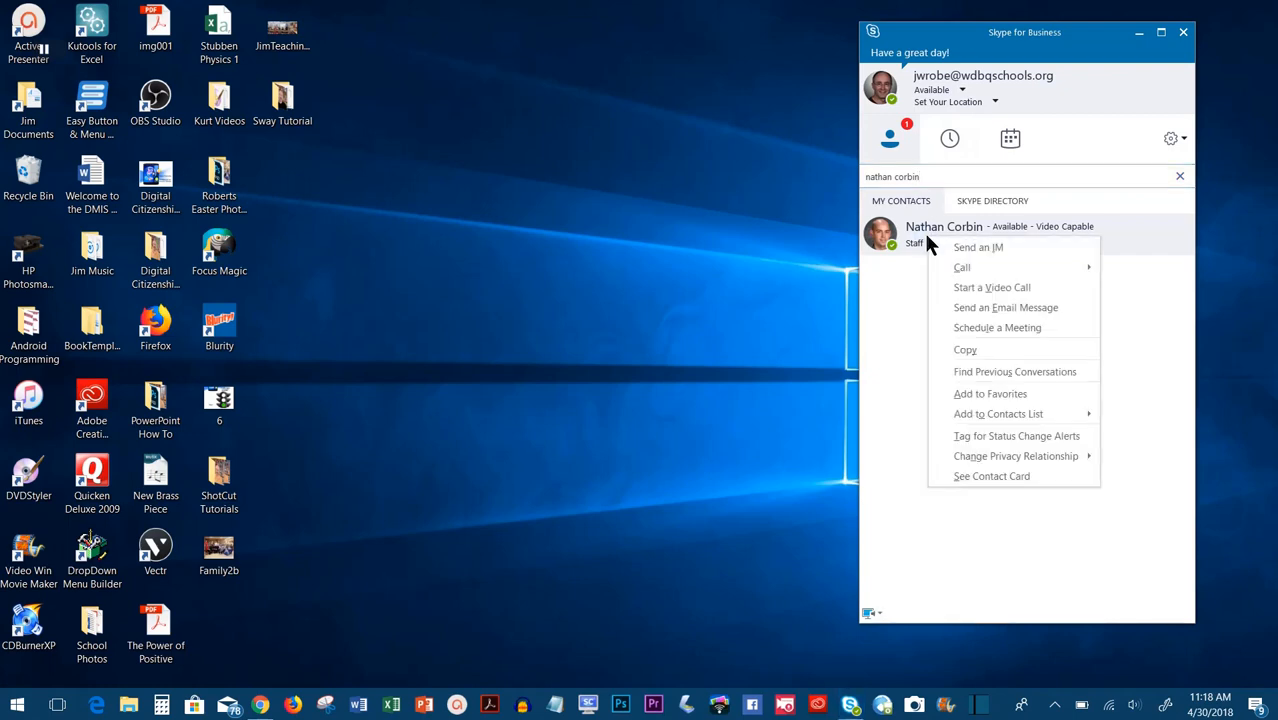
mouse_move(992, 288)
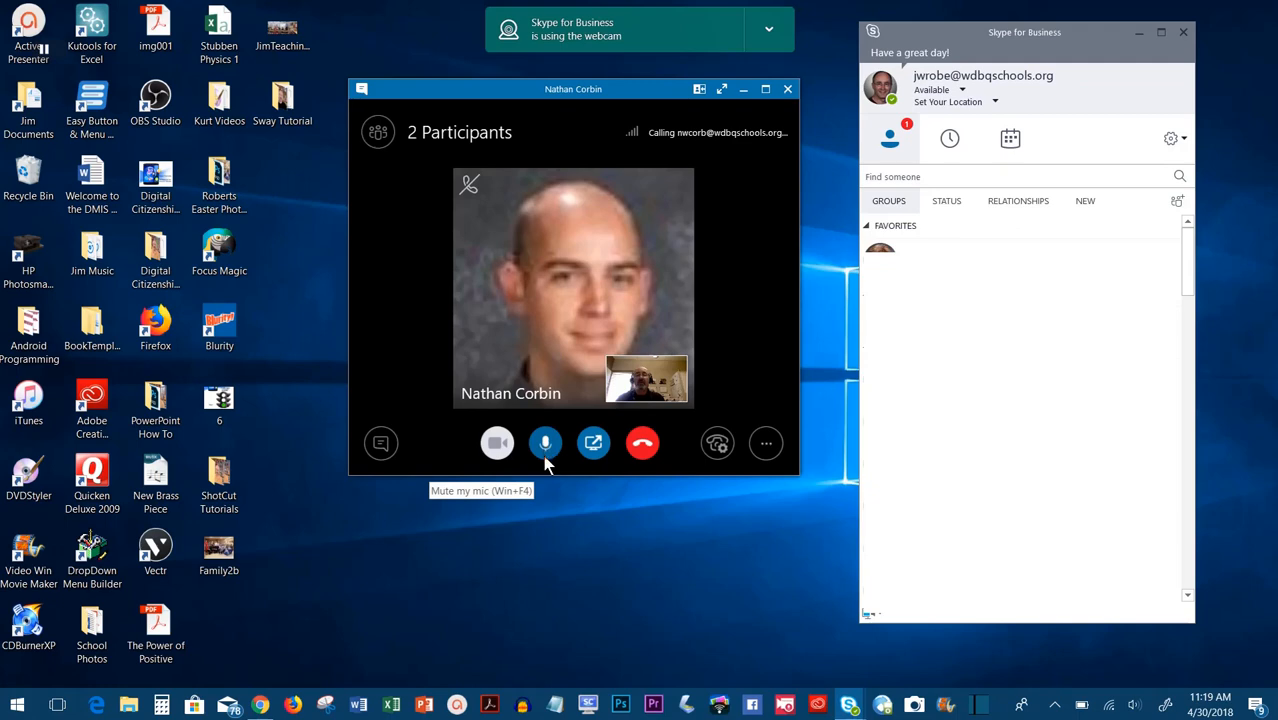
mouse_move(594, 444)
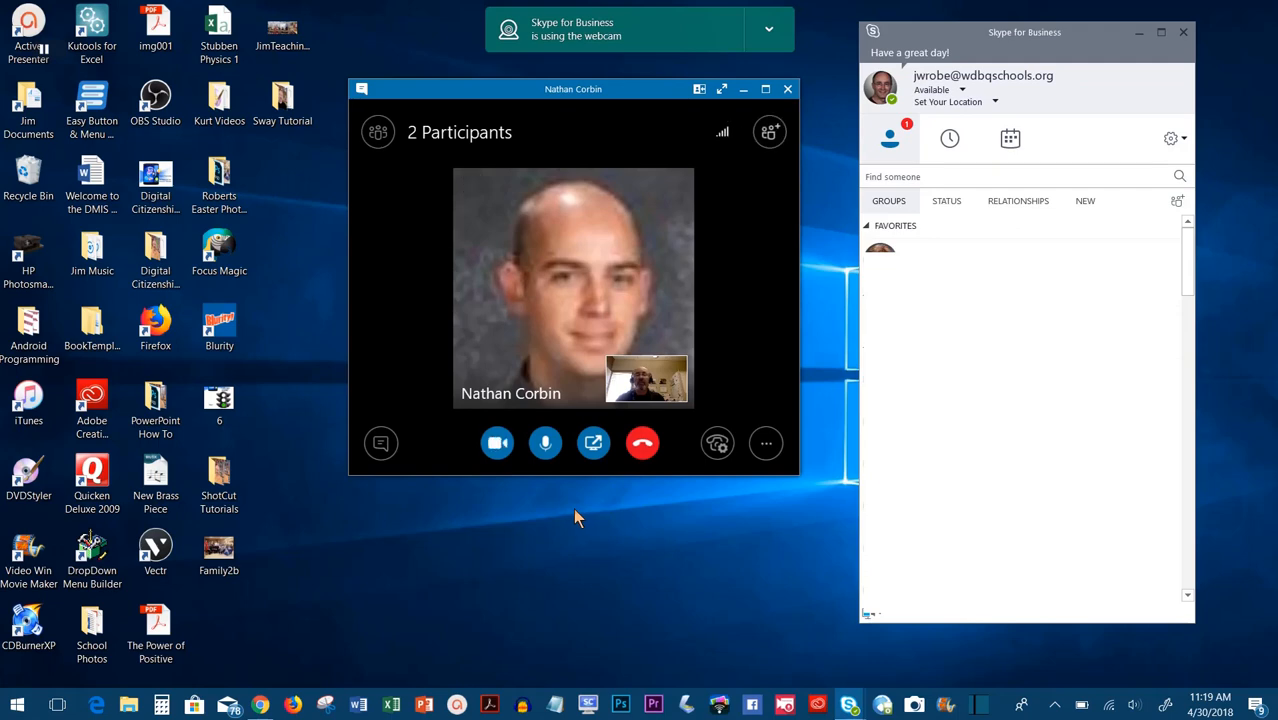
mouse_move(572, 516)
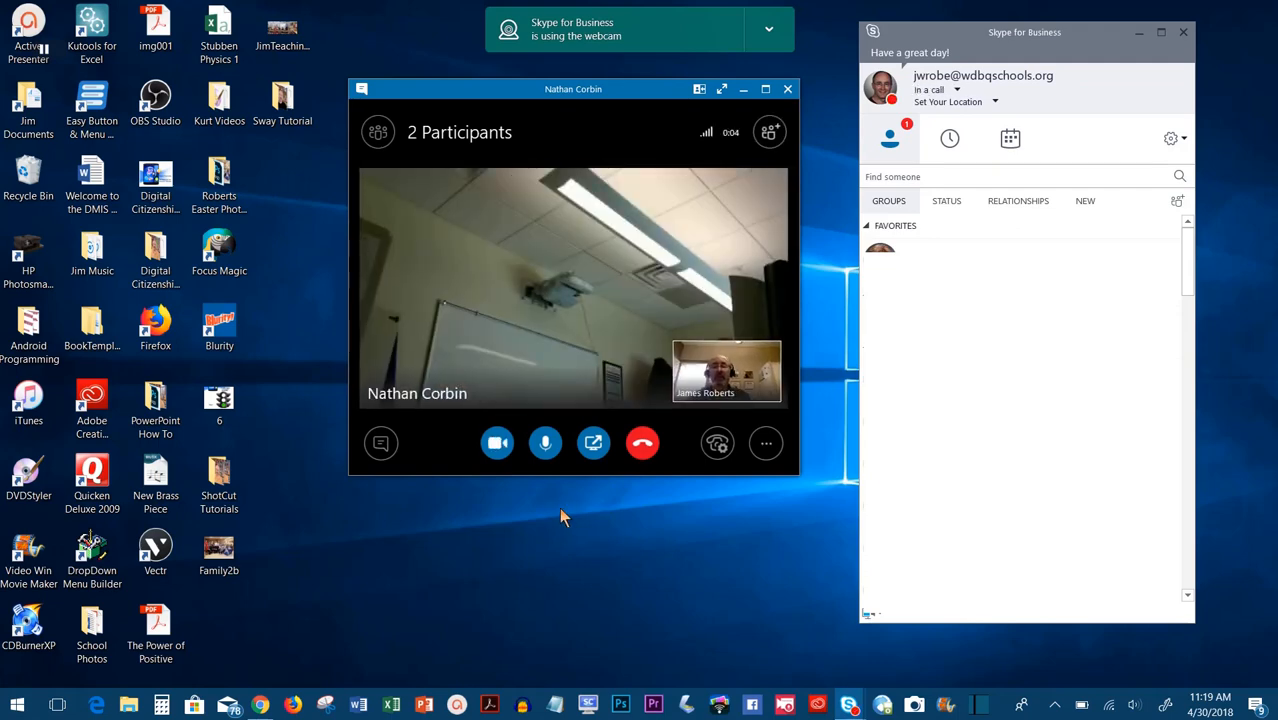
mouse_move(496, 444)
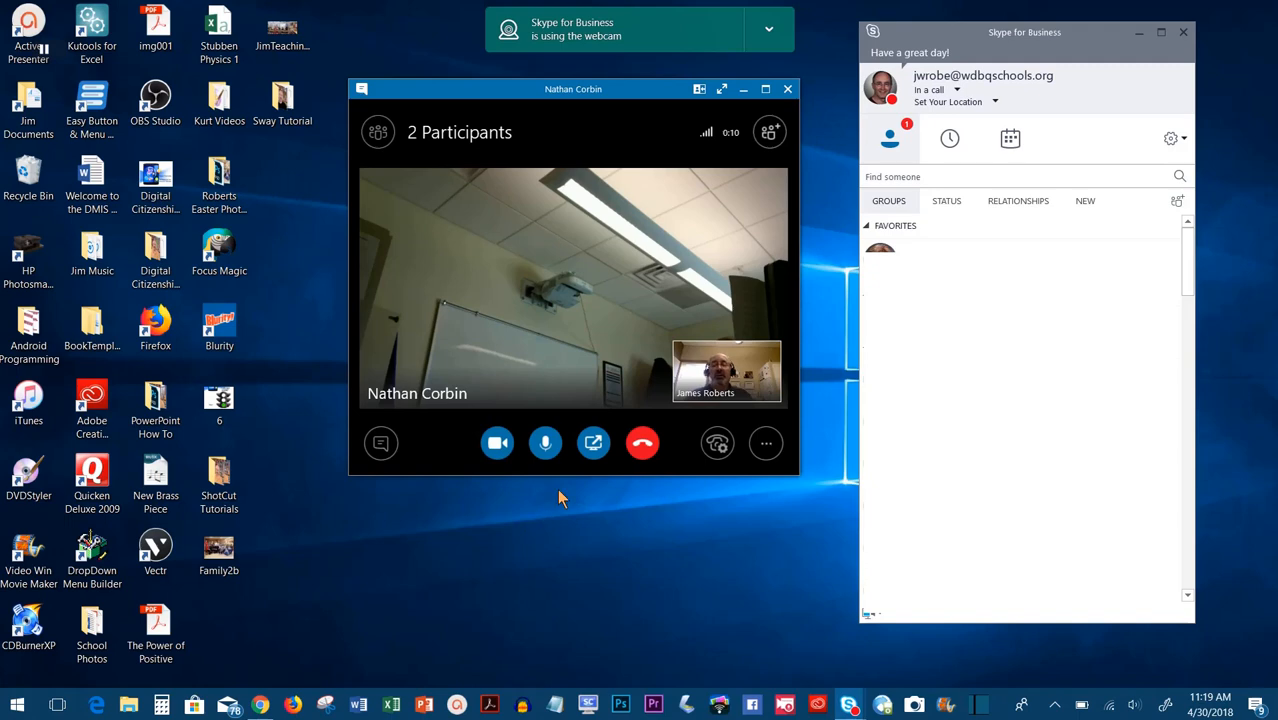
mouse_move(544, 442)
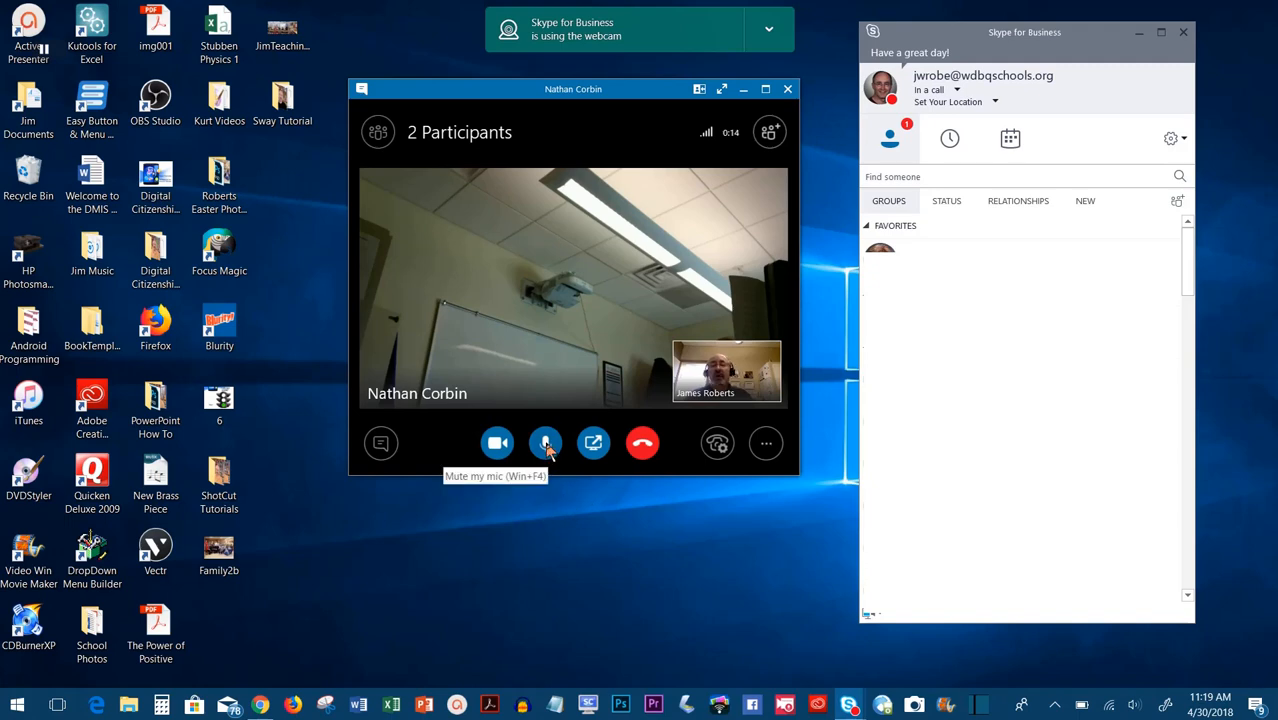
click(544, 444)
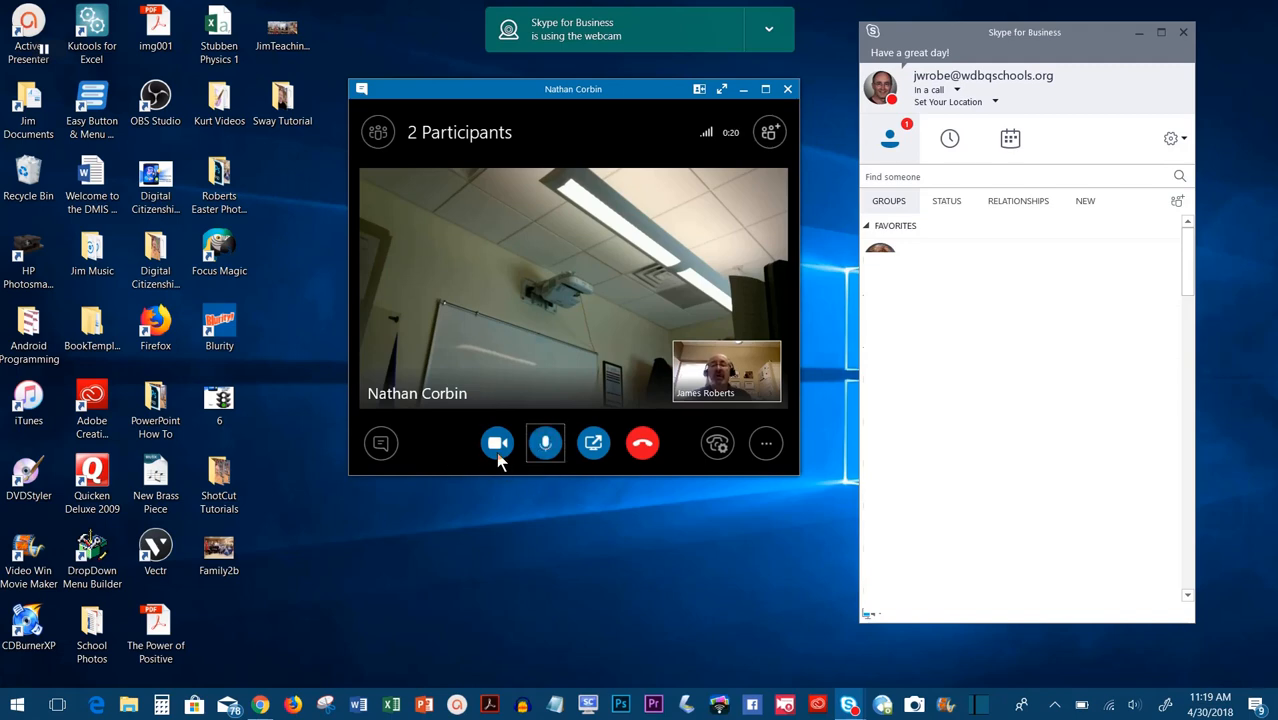
mouse_move(498, 444)
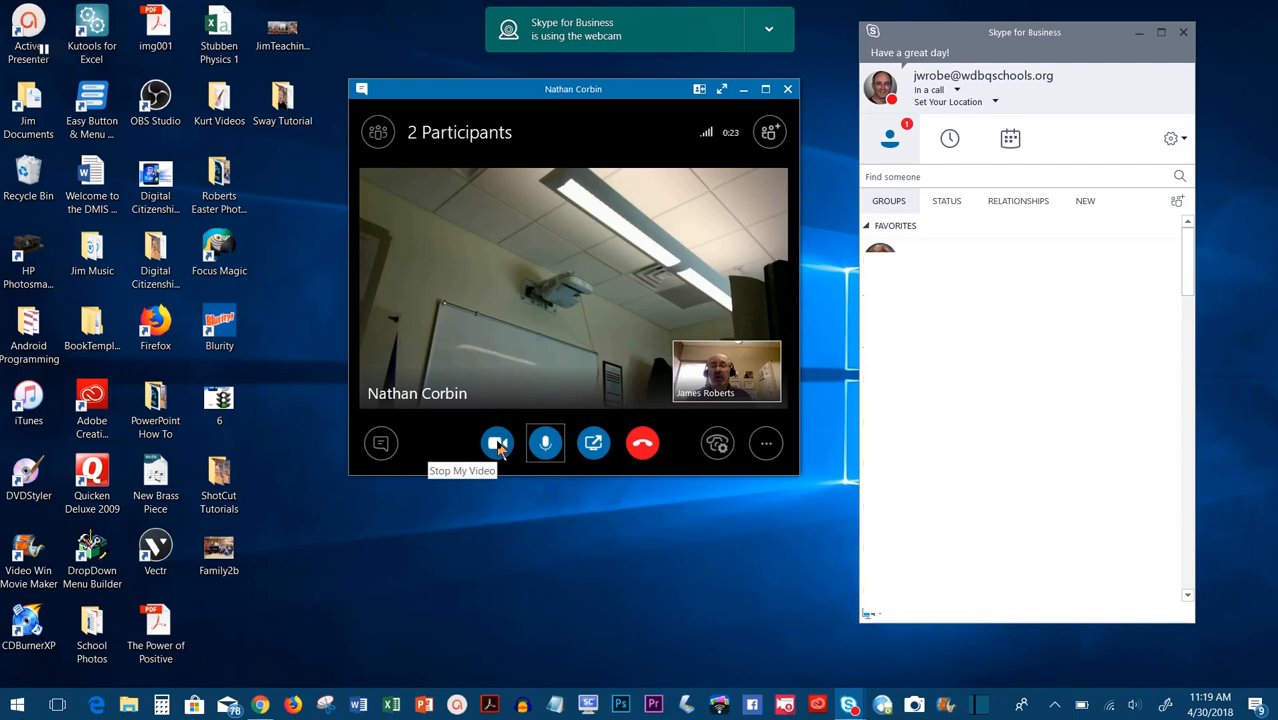
click(496, 444)
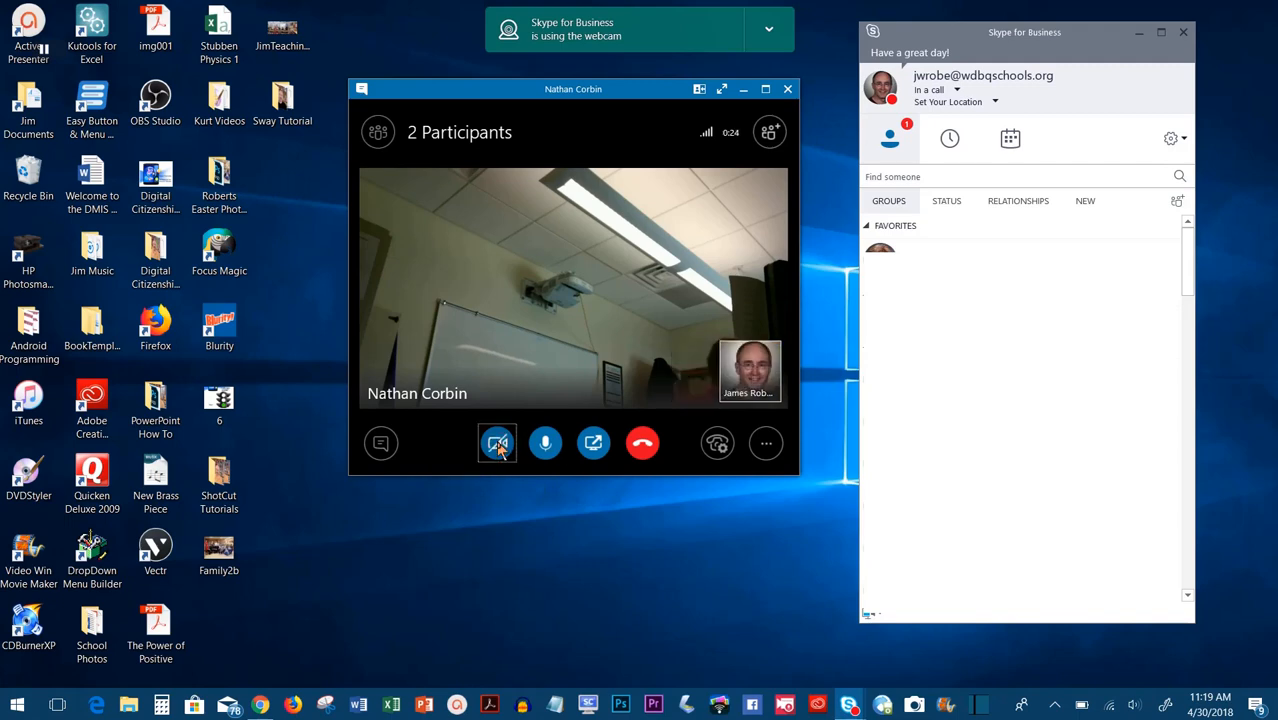
click(496, 444)
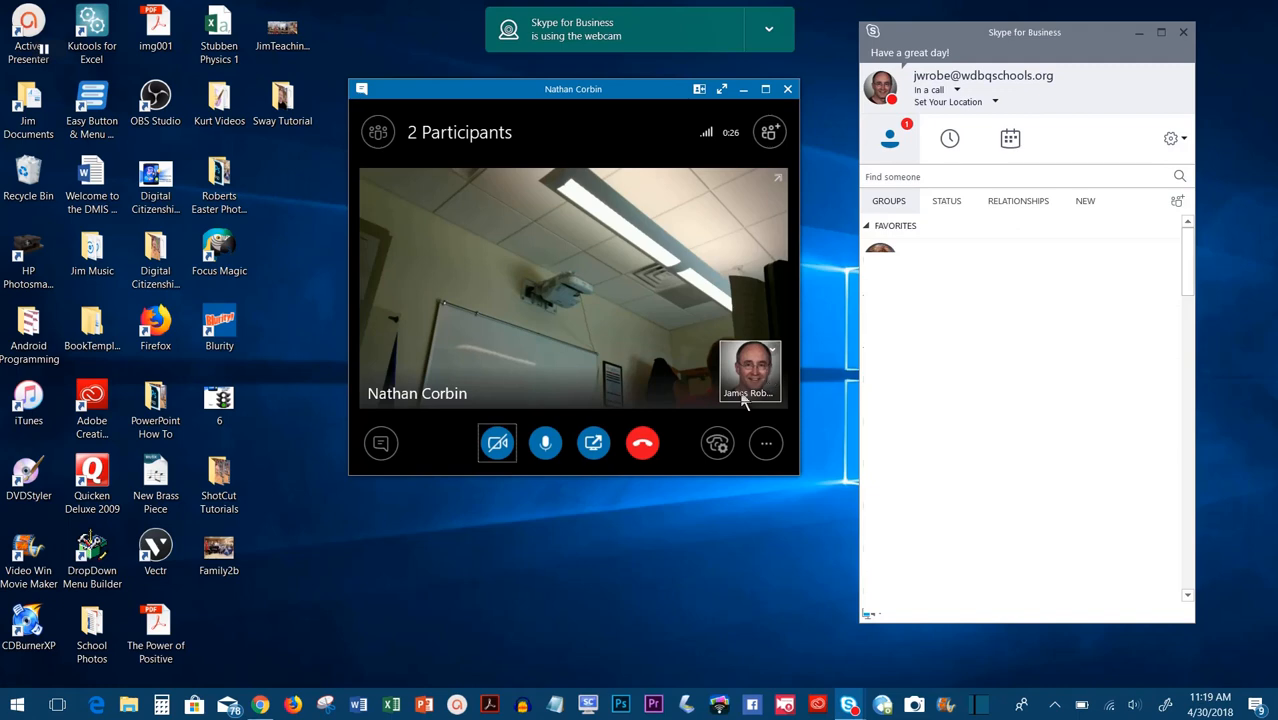
click(496, 444)
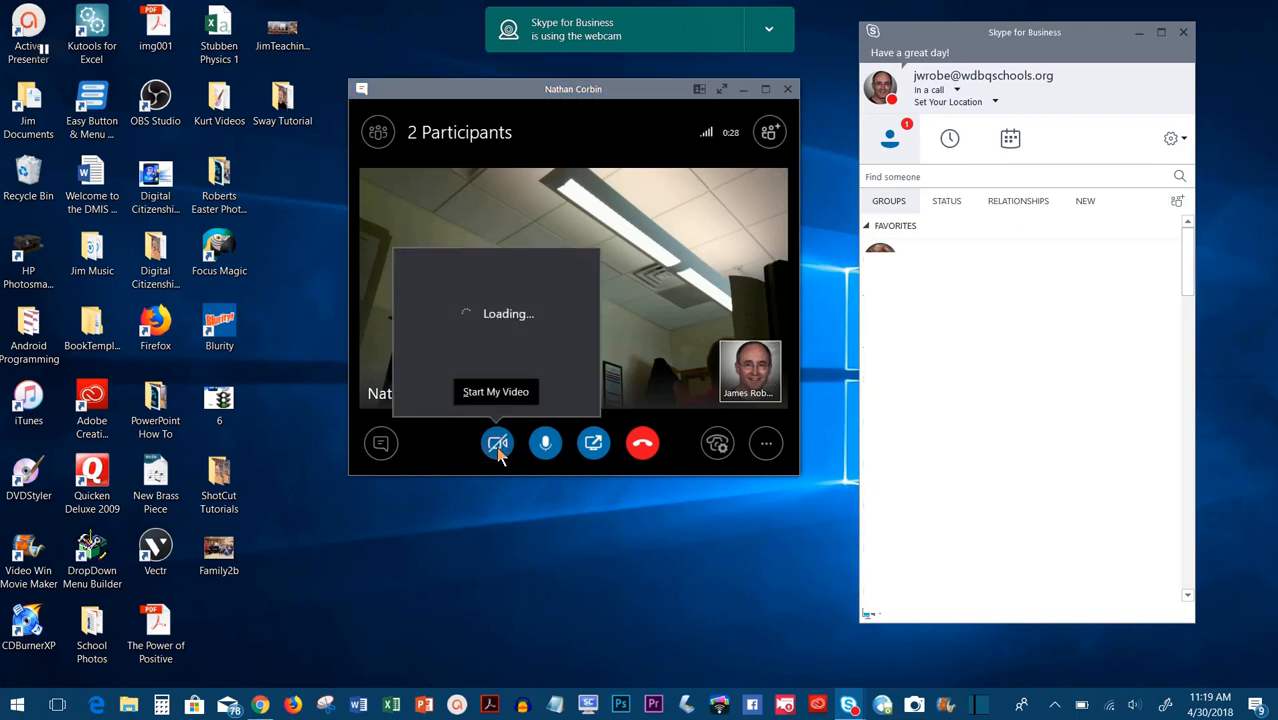
click(496, 444)
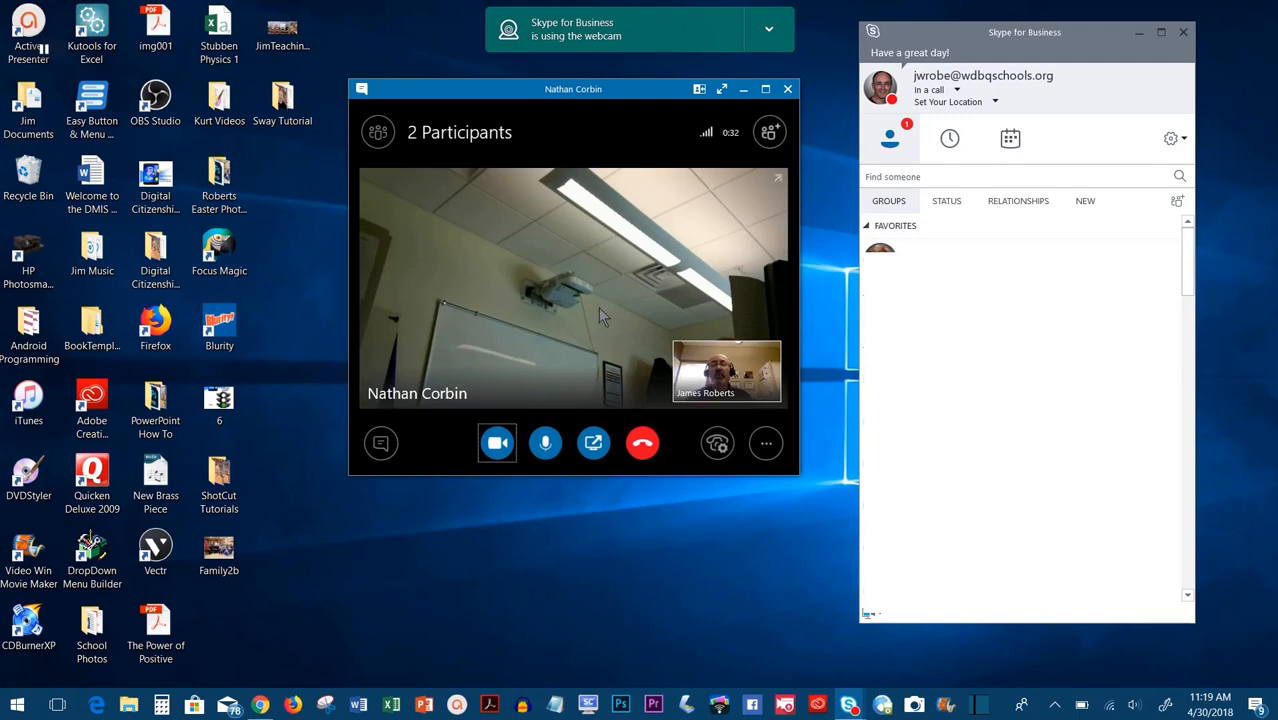
mouse_move(516, 536)
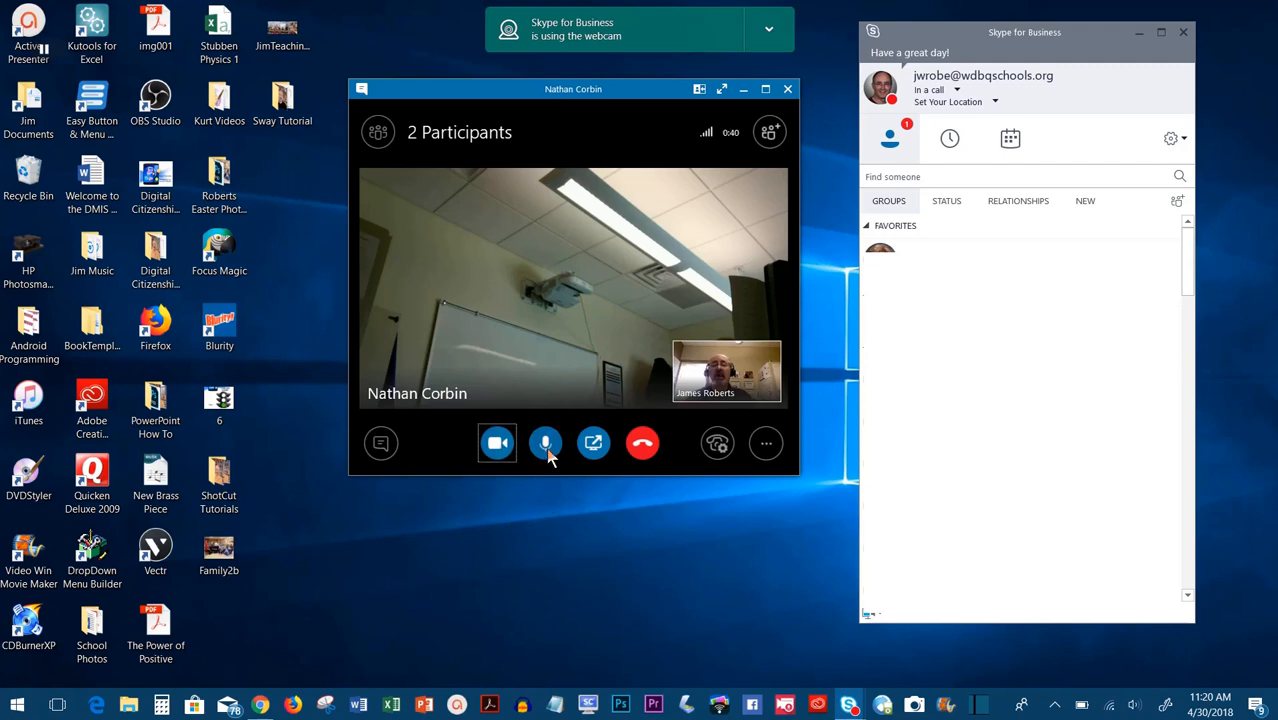
mouse_move(544, 444)
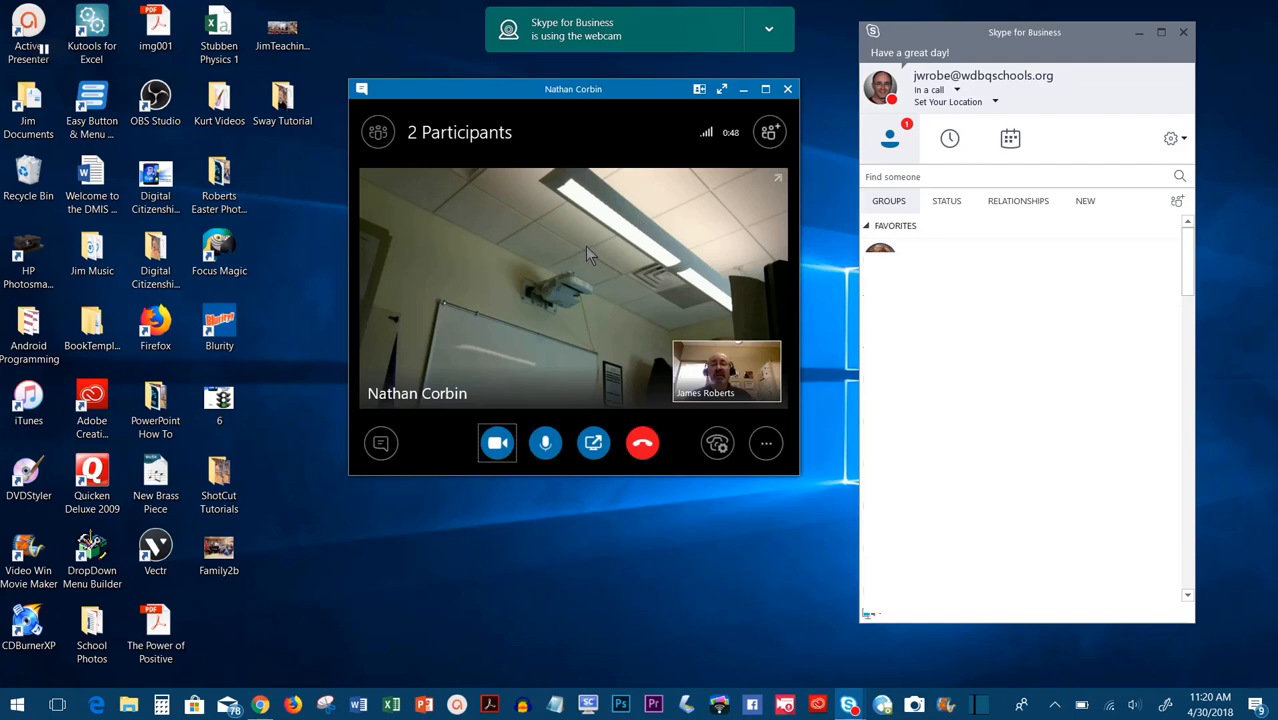
mouse_move(564, 364)
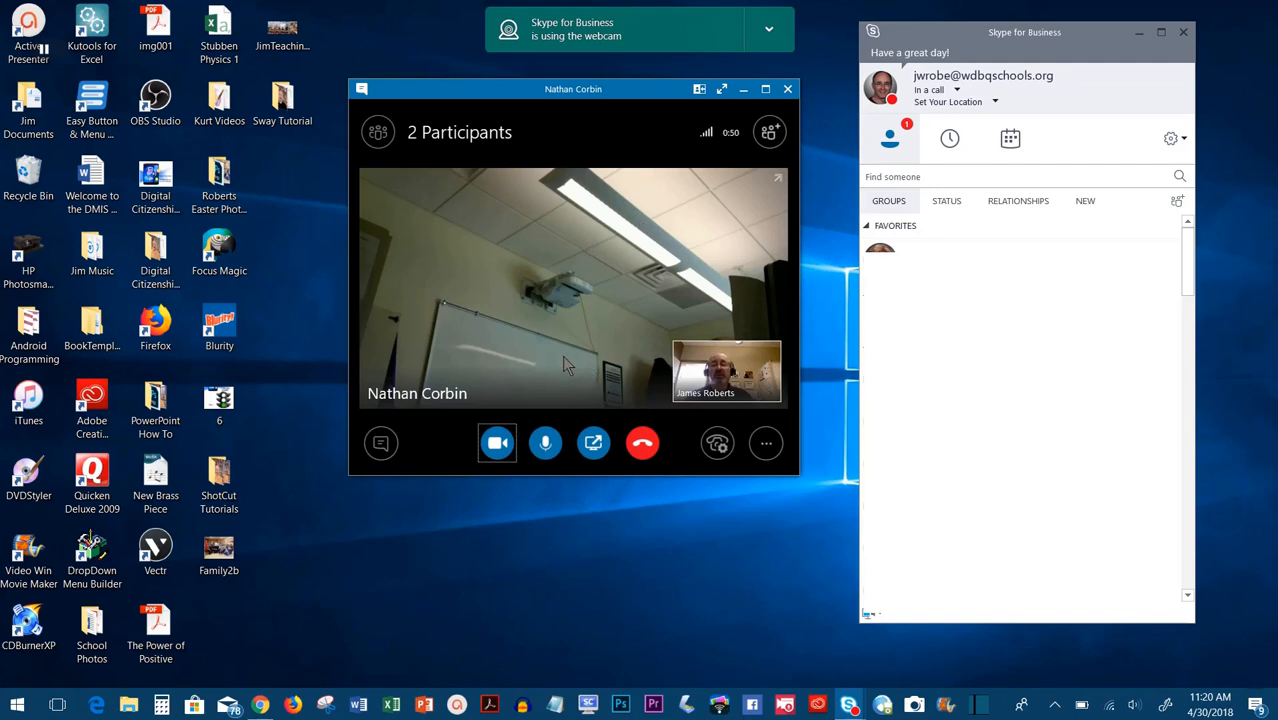
mouse_move(642, 444)
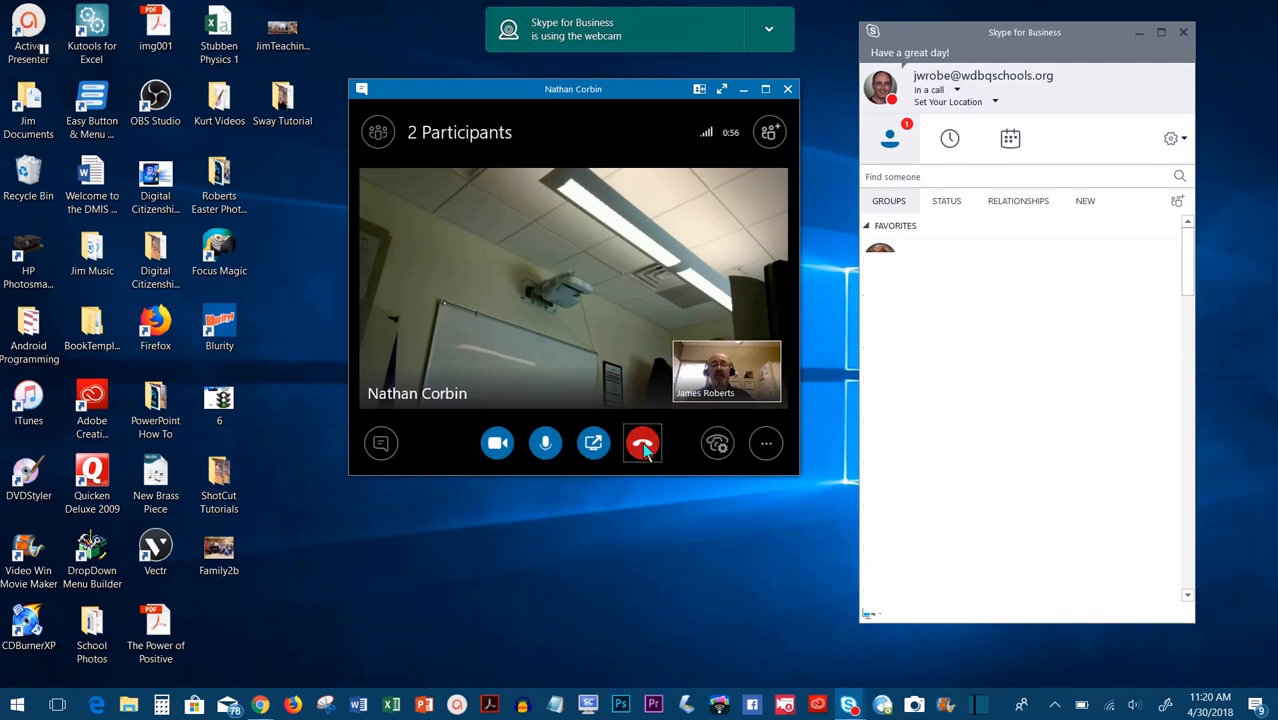
click(642, 444)
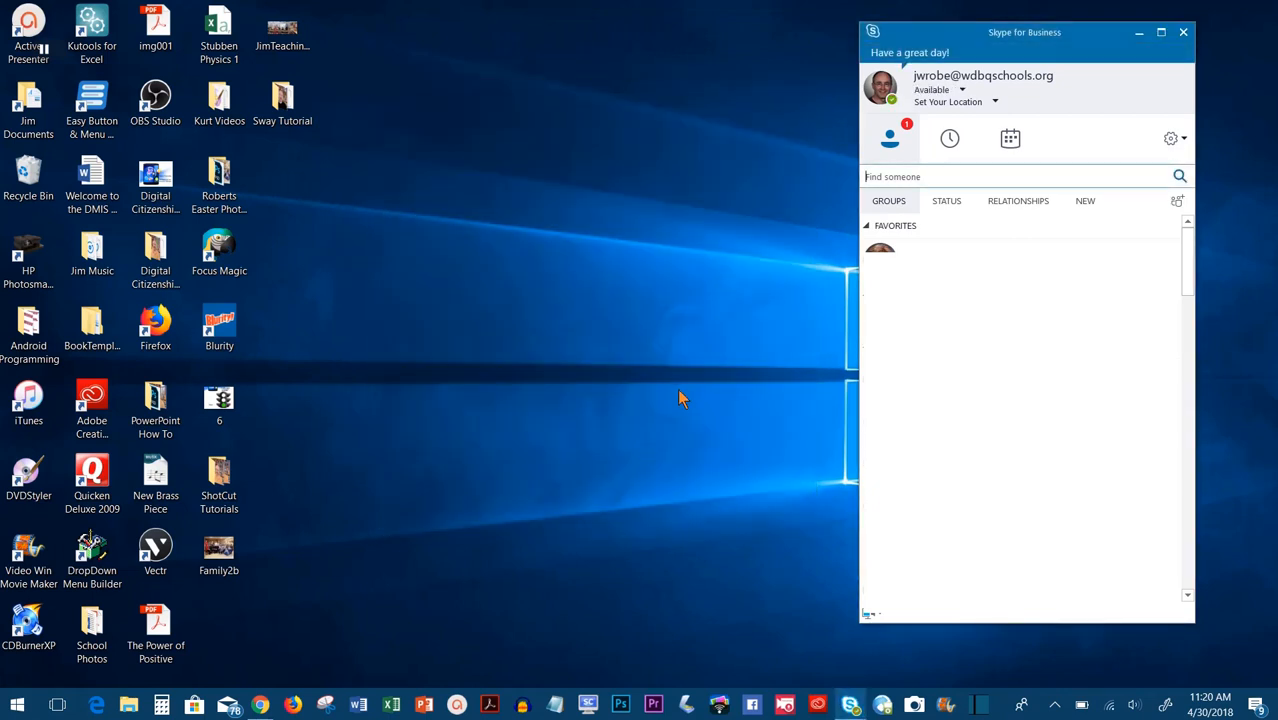
mouse_move(680, 384)
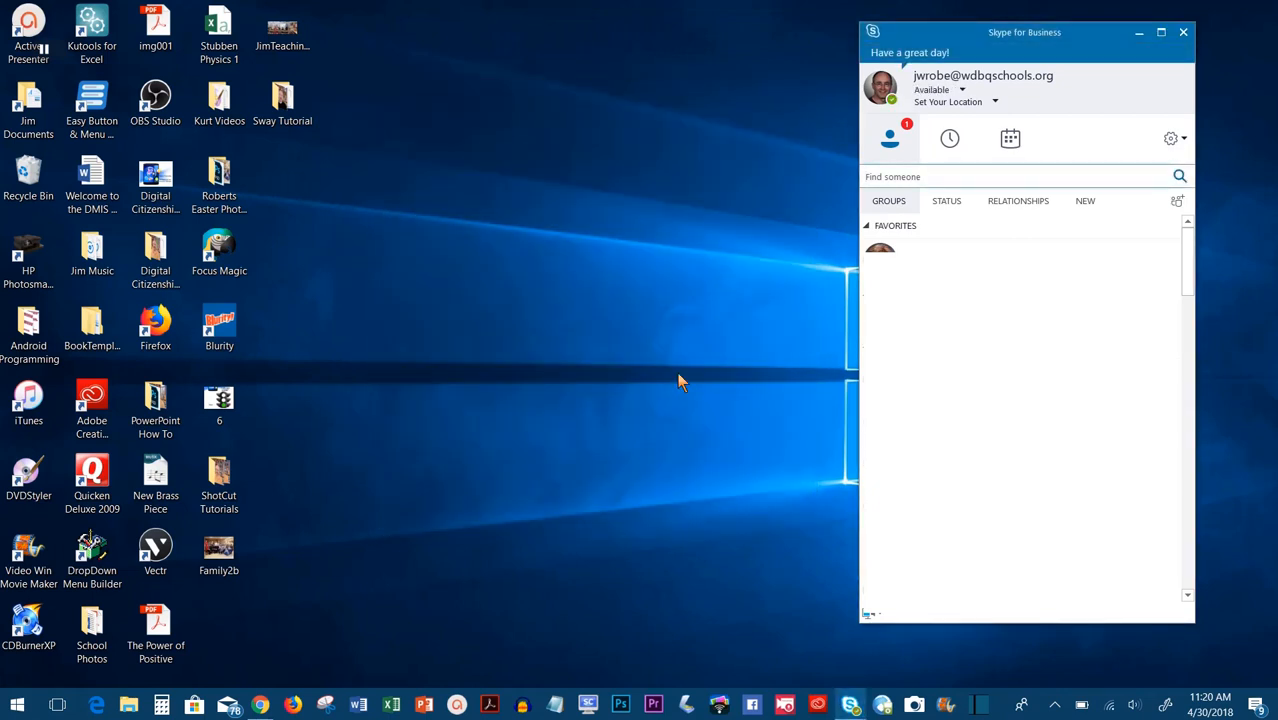
mouse_move(672, 384)
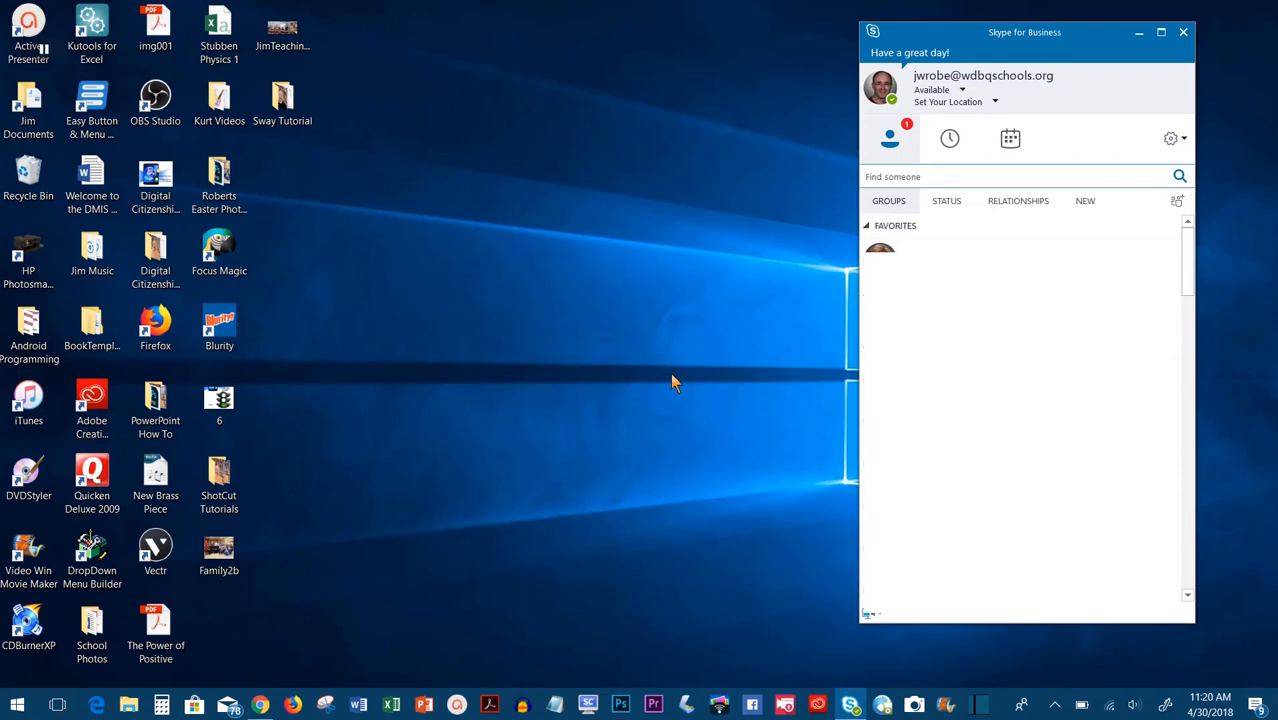
mouse_move(668, 378)
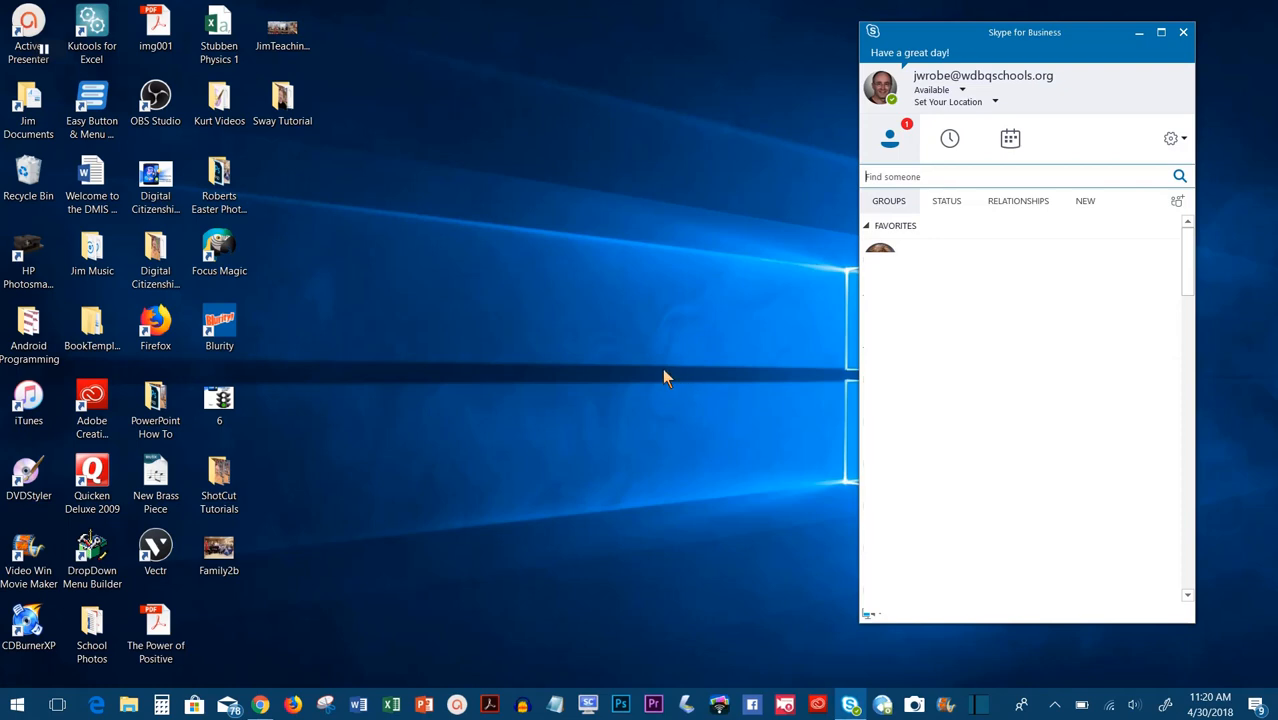